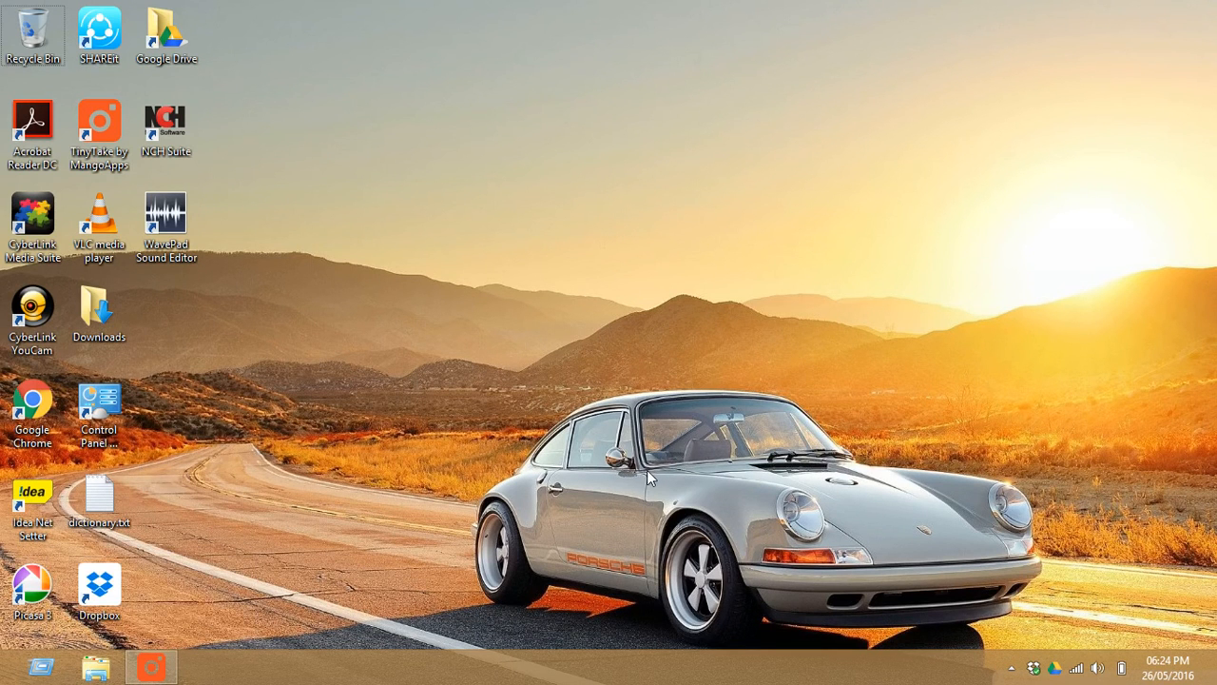
mouse_move(540, 270)
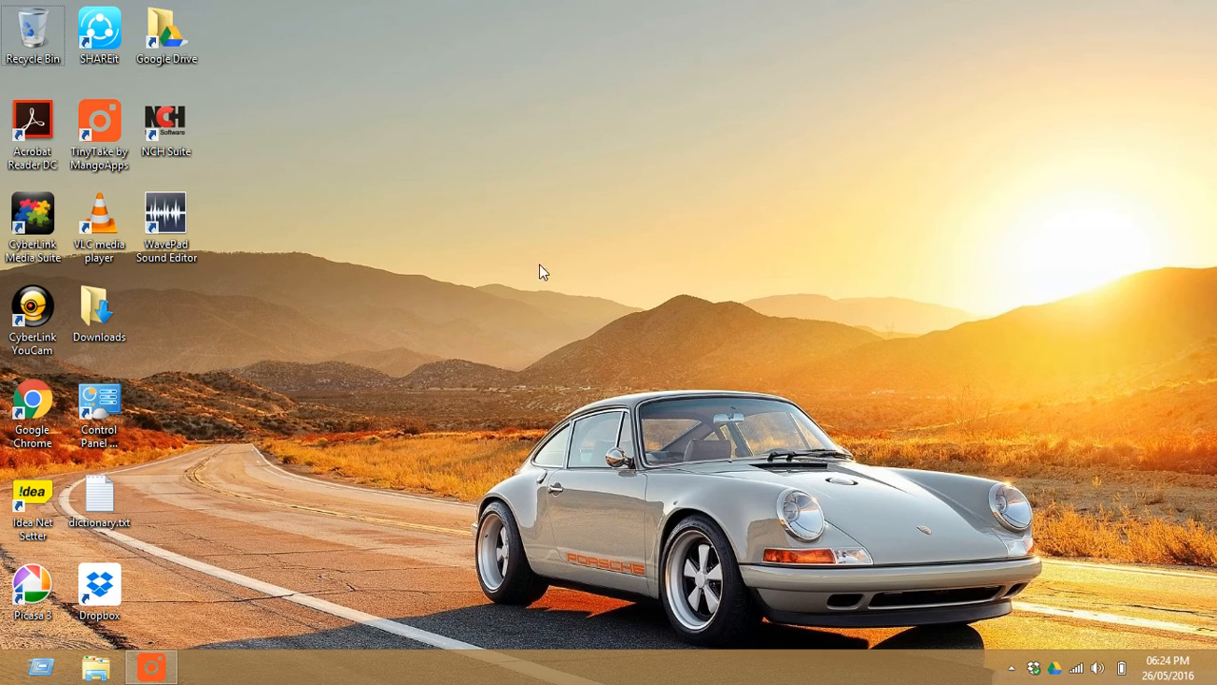
mouse_move(232, 681)
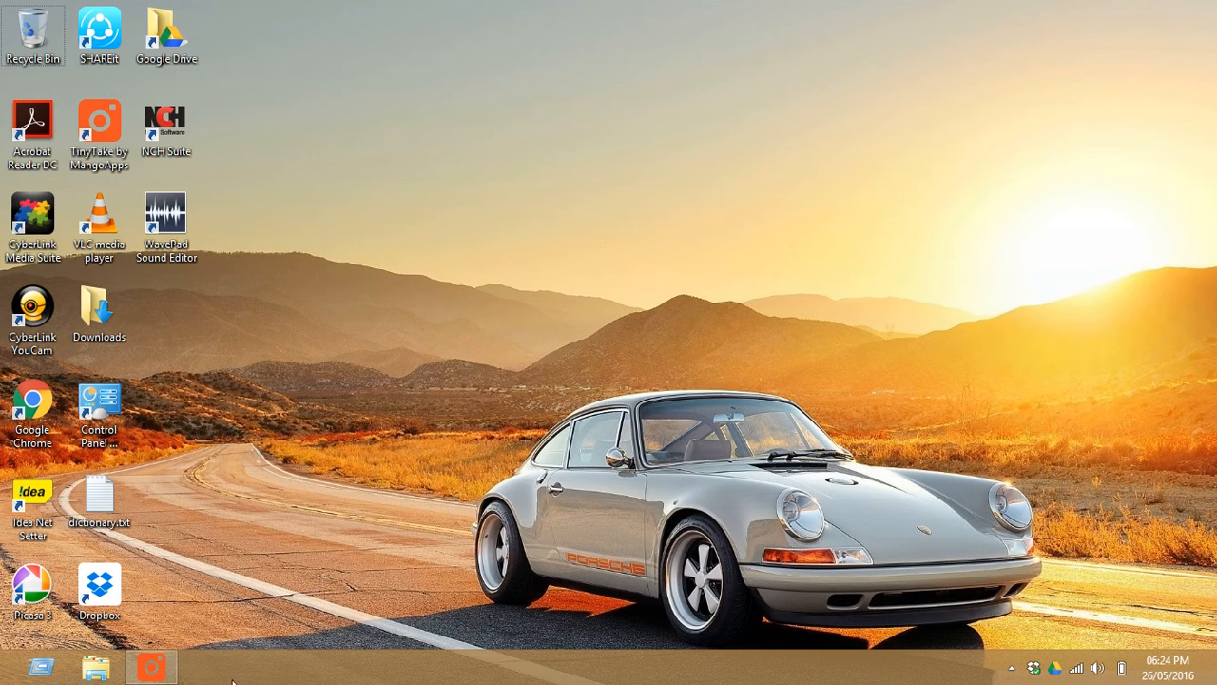
Step: Launch Command Prompt from the Start button's Win+X system tools menu
click(11, 665)
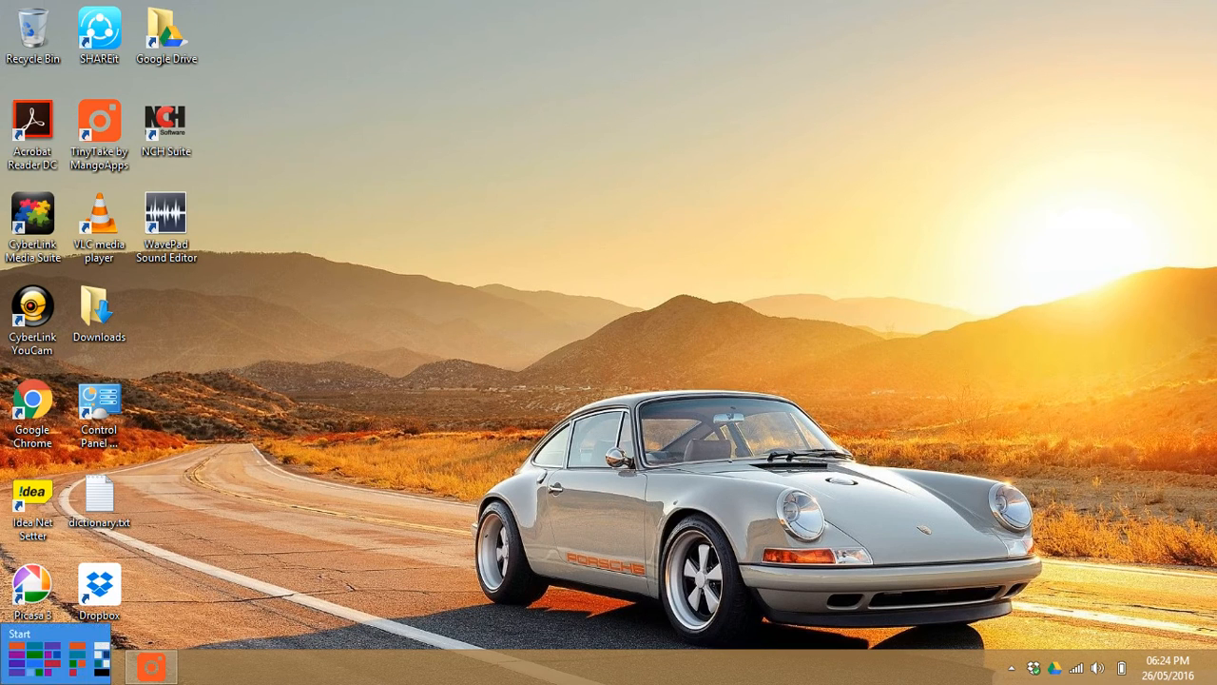
right_click(7, 662)
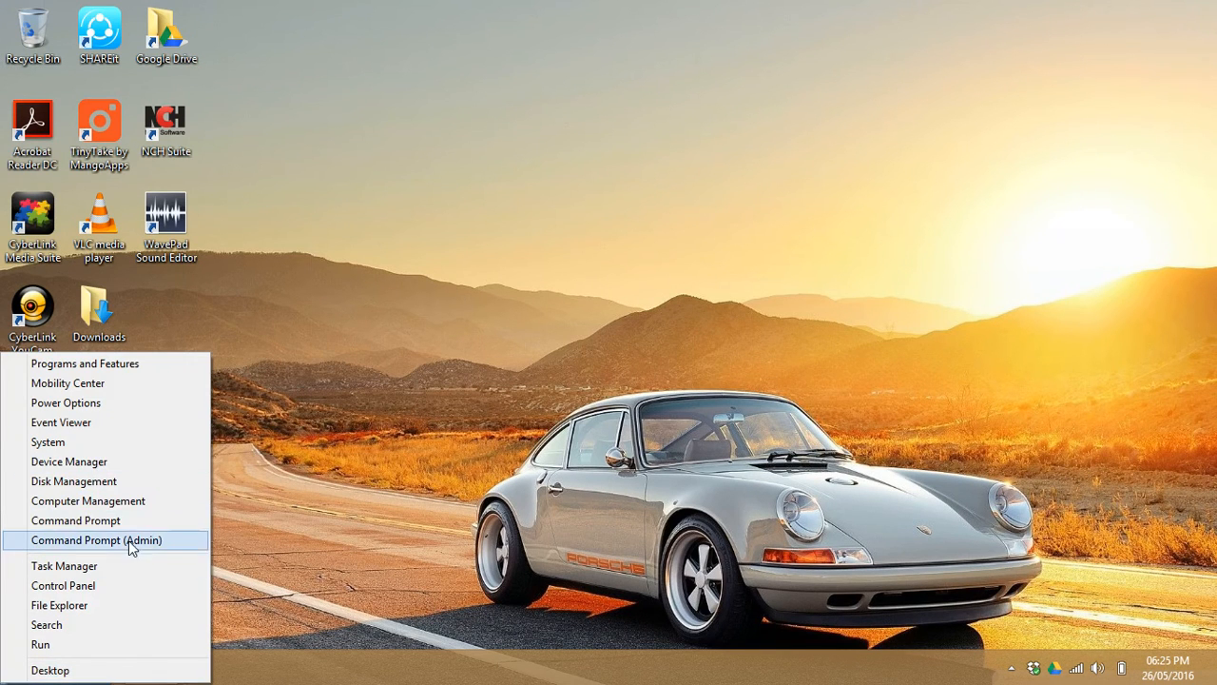
click(666, 449)
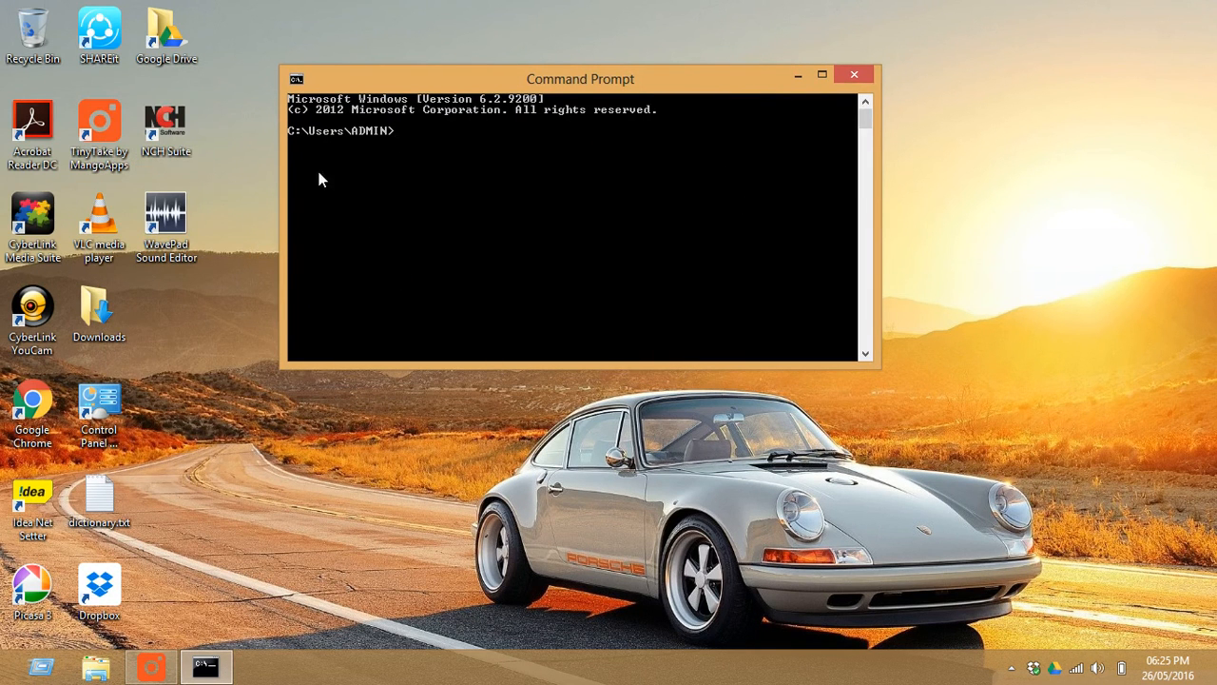
mouse_move(314, 146)
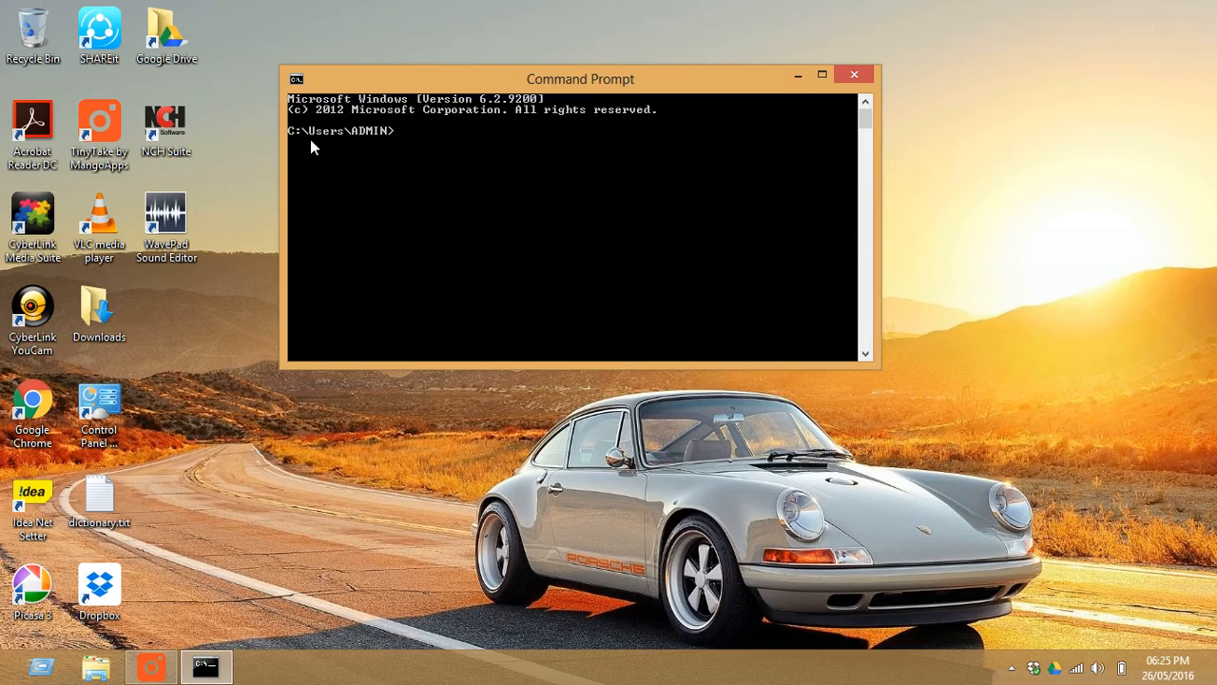
mouse_move(369, 144)
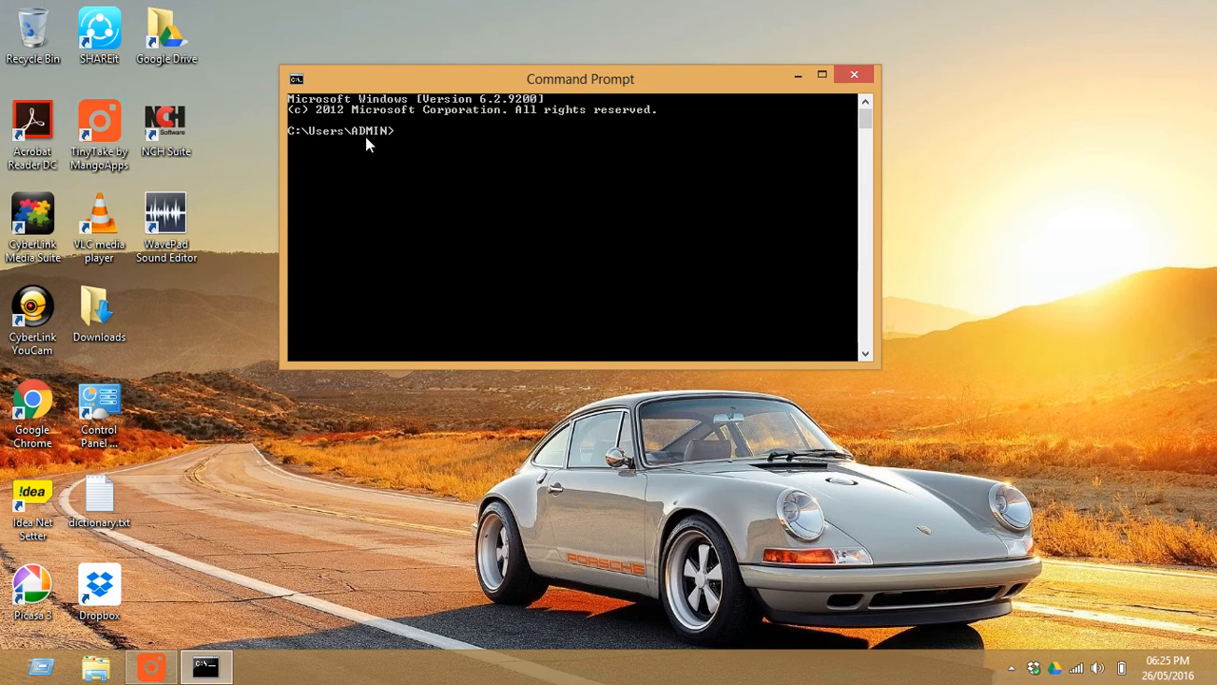
mouse_move(388, 139)
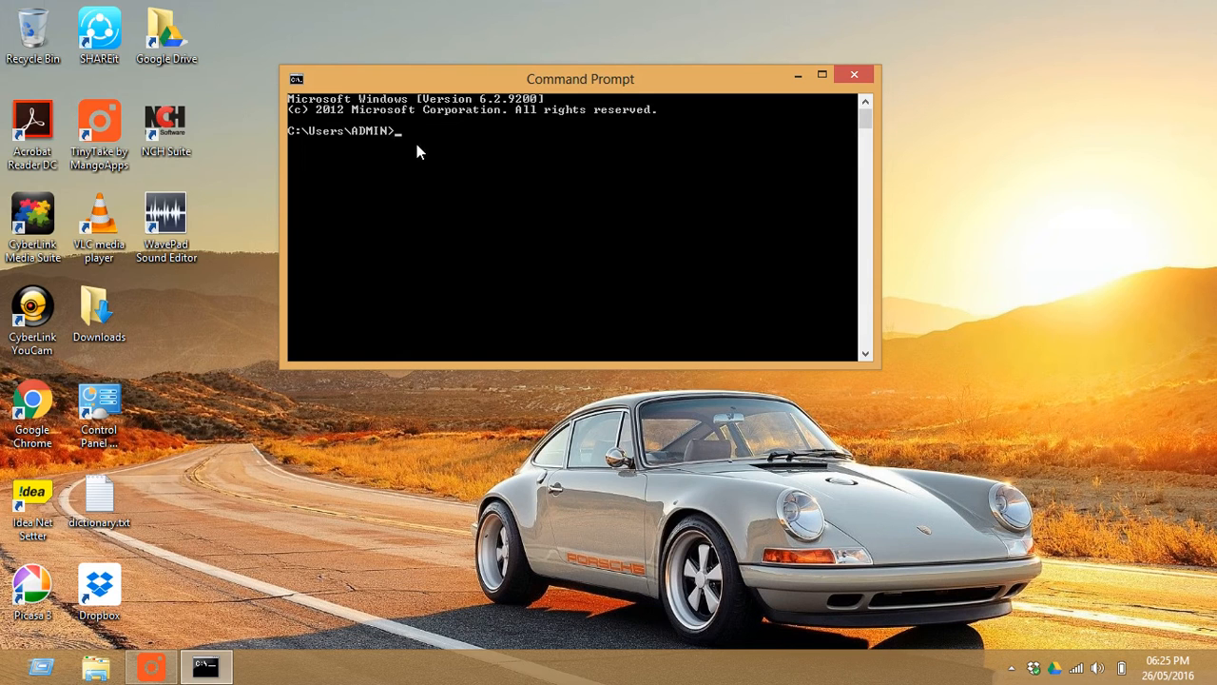
mouse_move(399, 141)
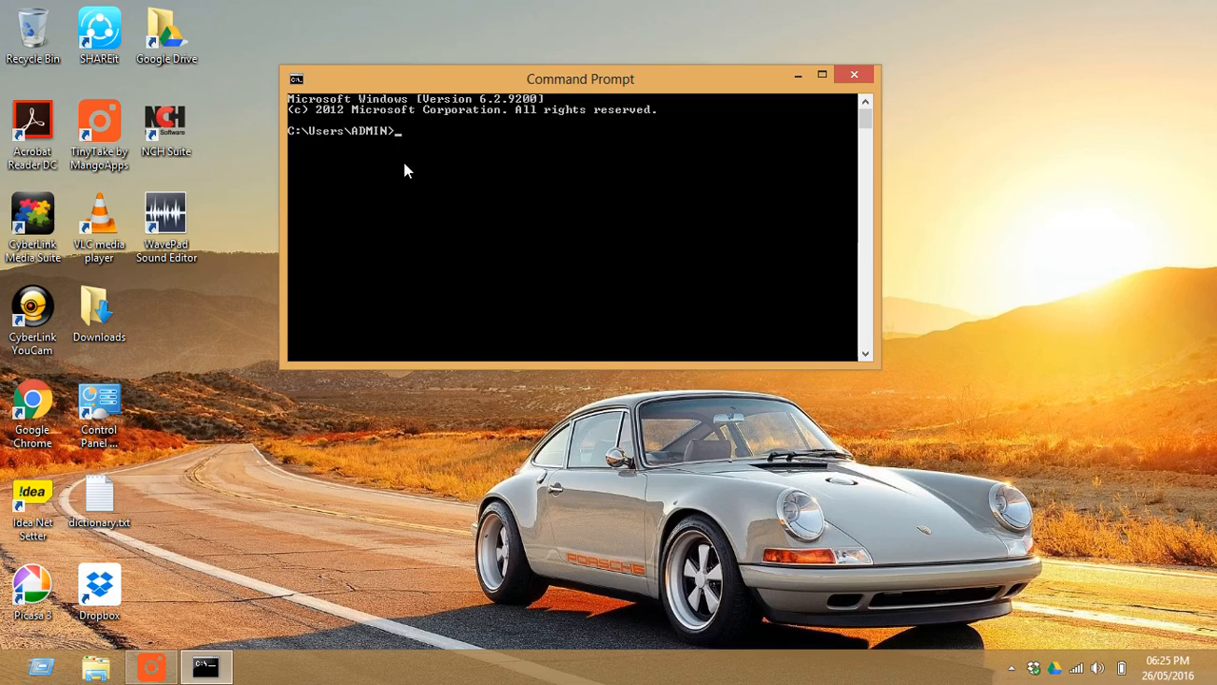
Step: Run cd.. twice to move from C:\Users\ADMIN up toward the C:\ root
text(cd)
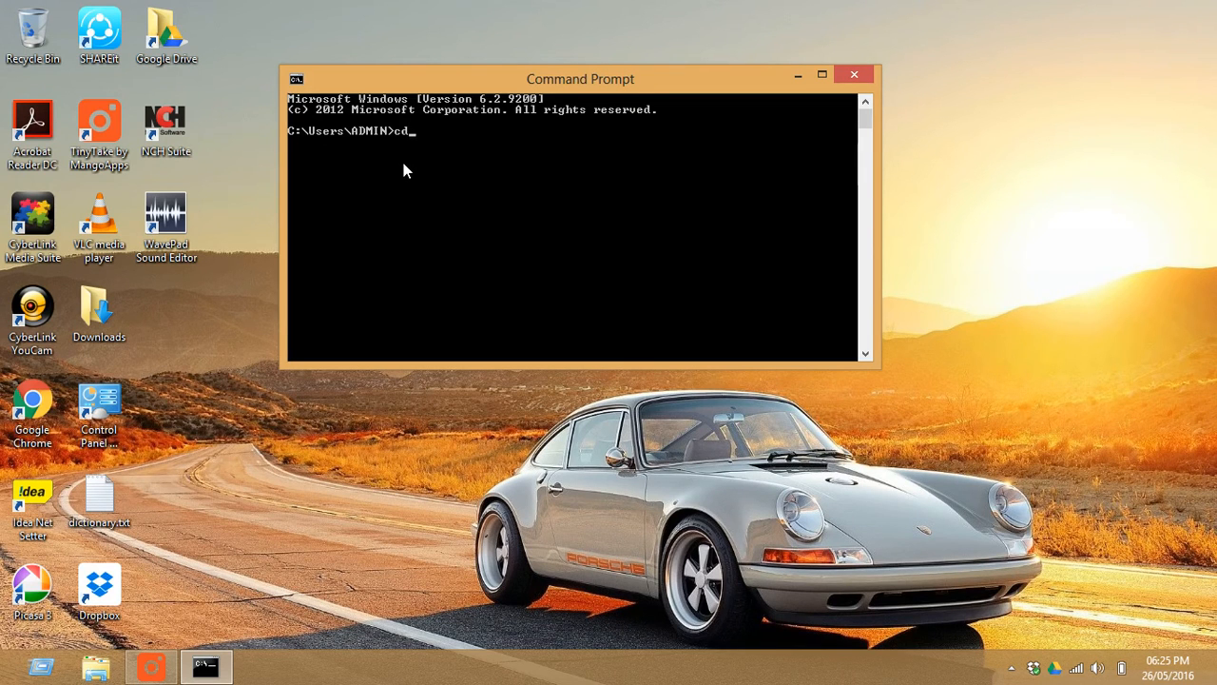
text(..)
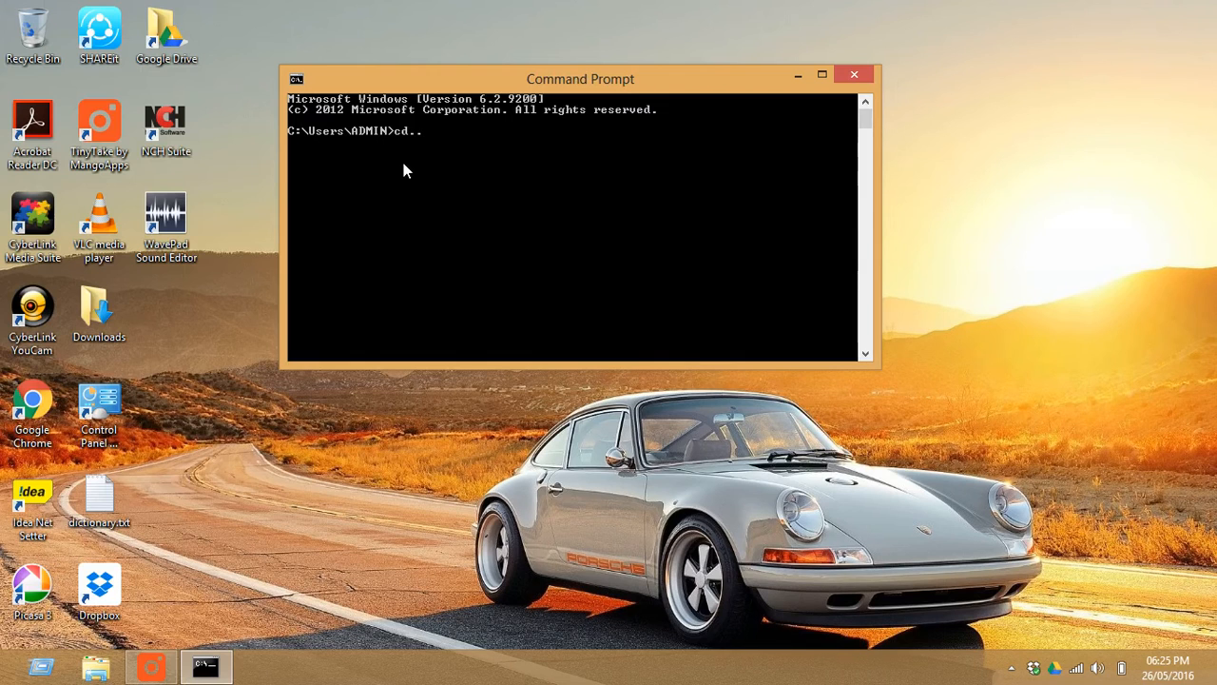
key(Return)
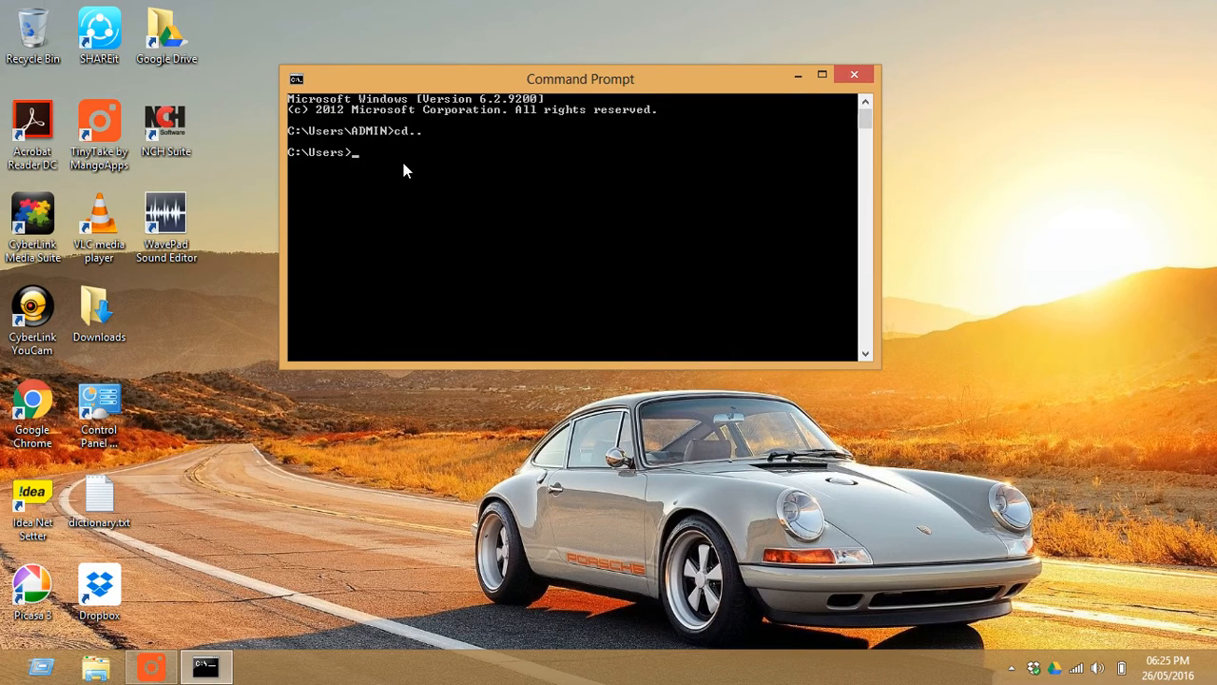
text(cd)
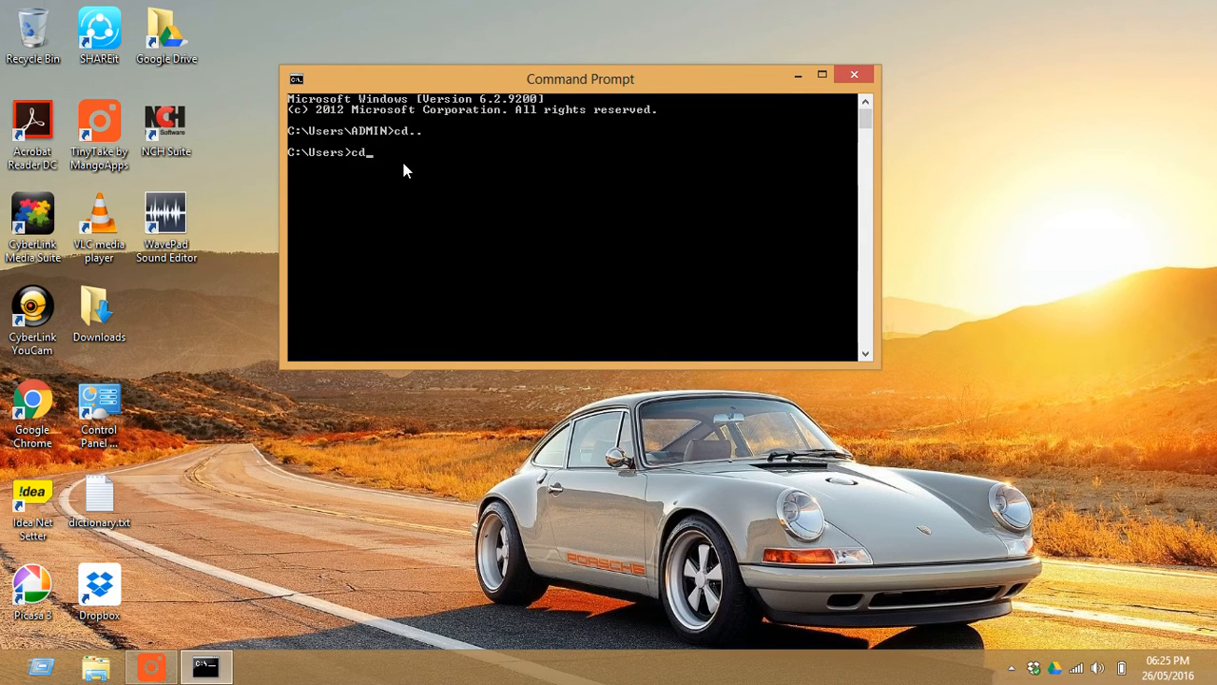
text(..)
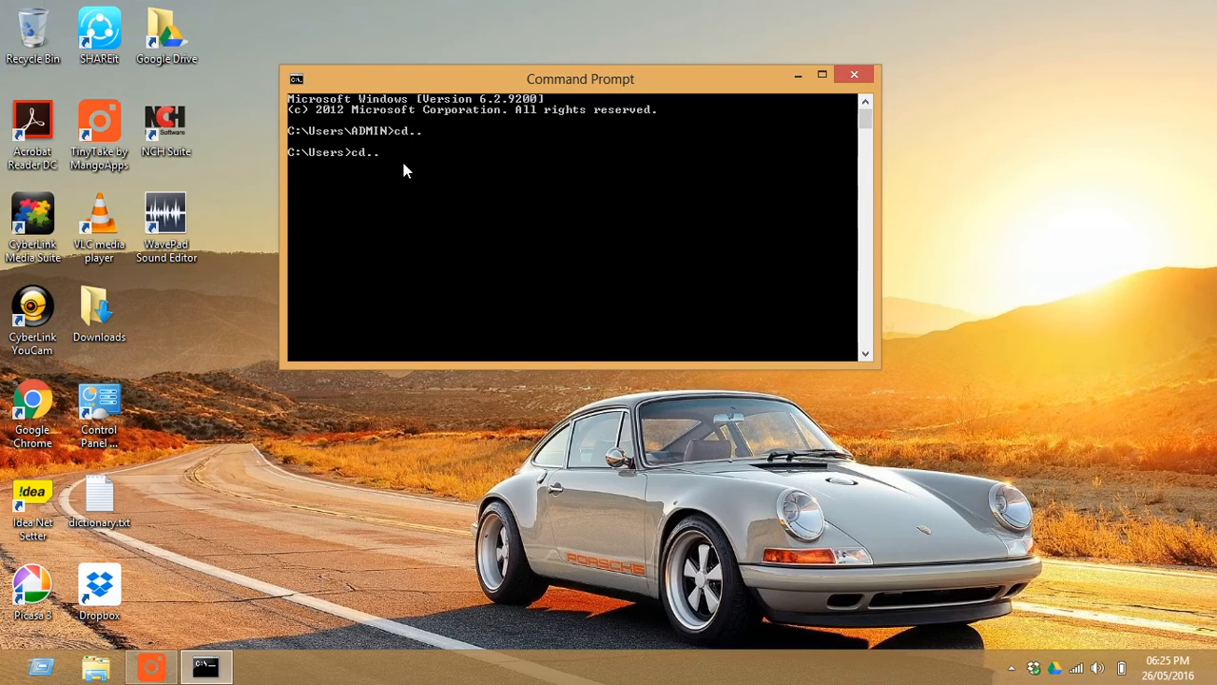
key(Return)
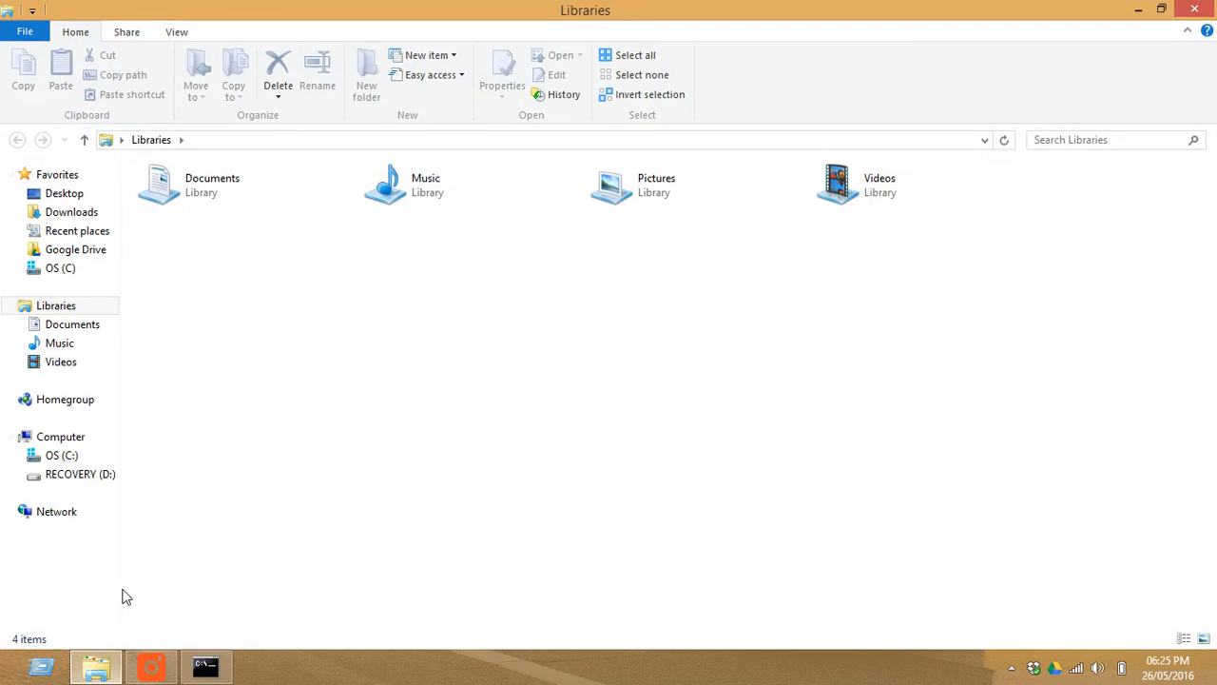
Step: Browse into C:\Program Files\Java, listing jdk1.7.0_15, jdk1.8.0_25 and jre1.8.0_25
click(61, 455)
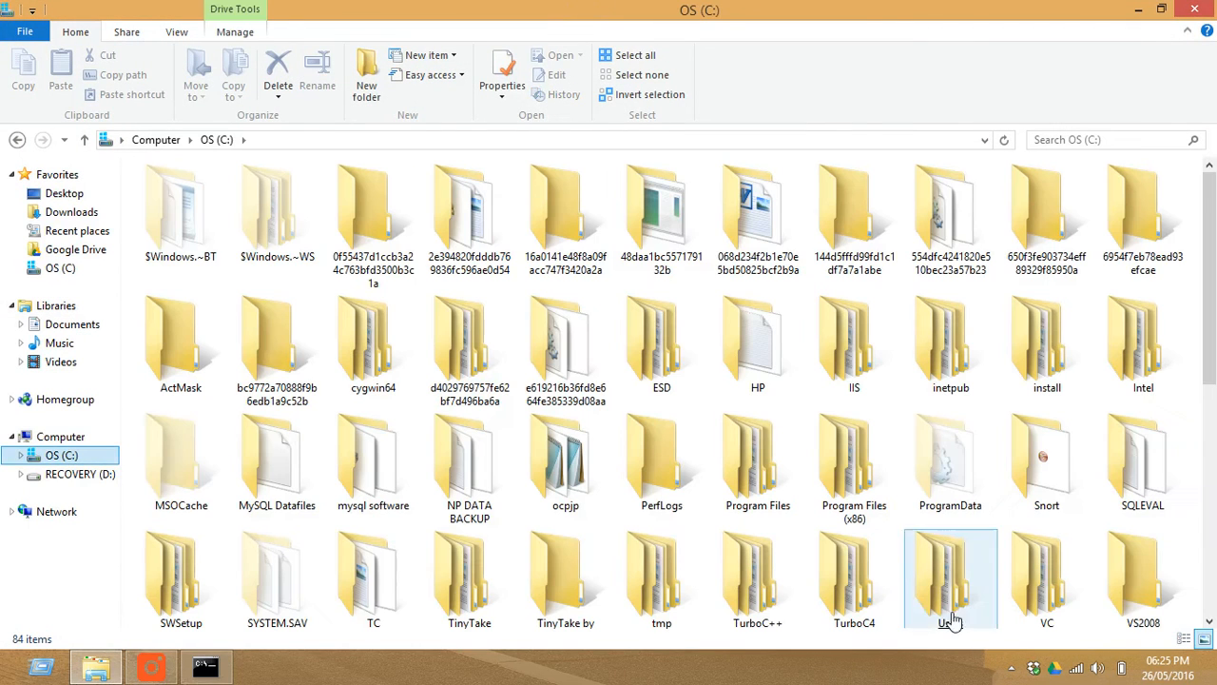
click(757, 464)
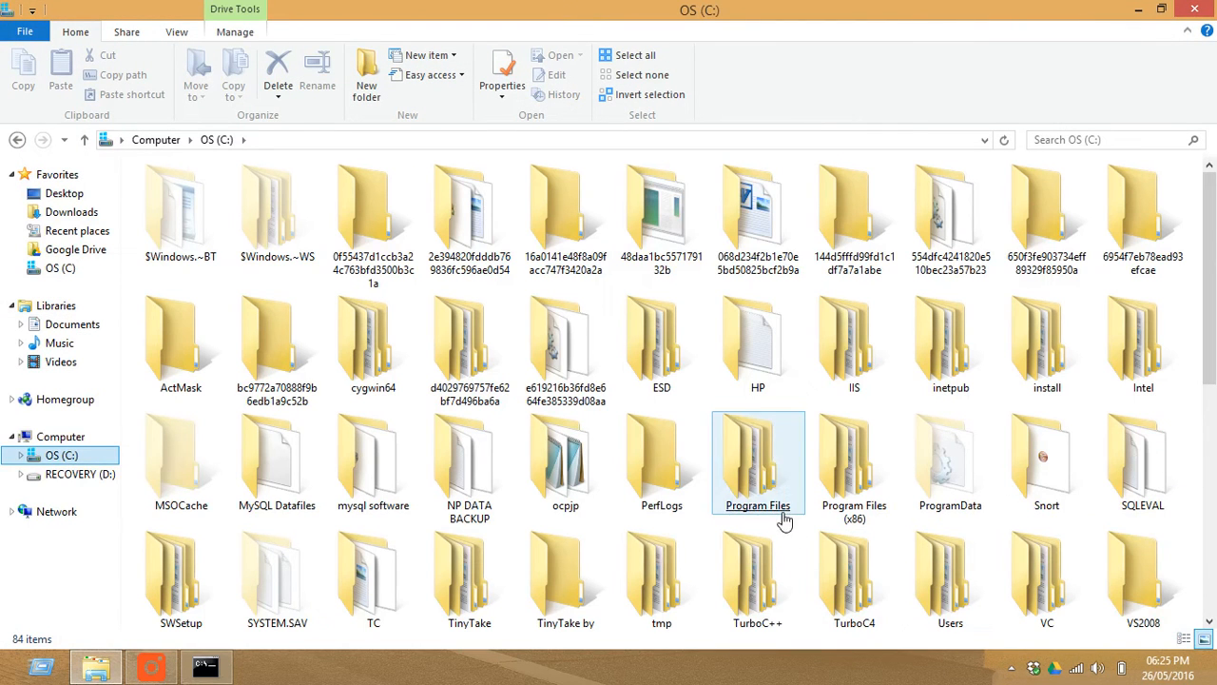
click(757, 462)
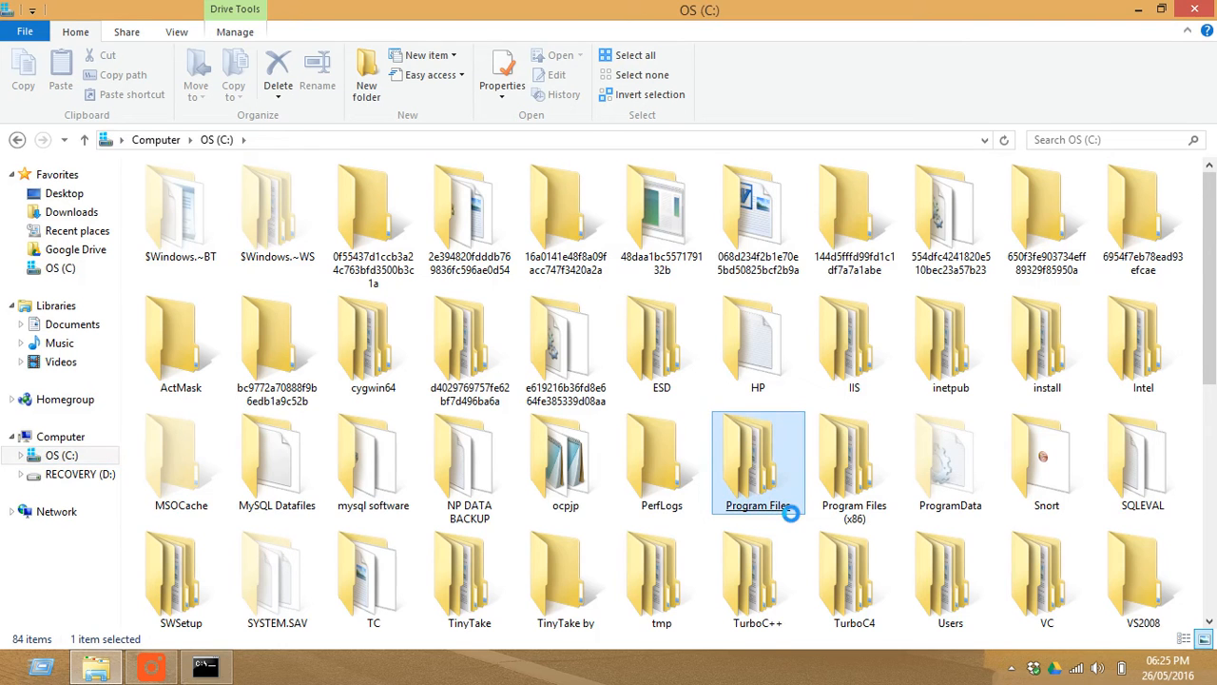
double_click(757, 464)
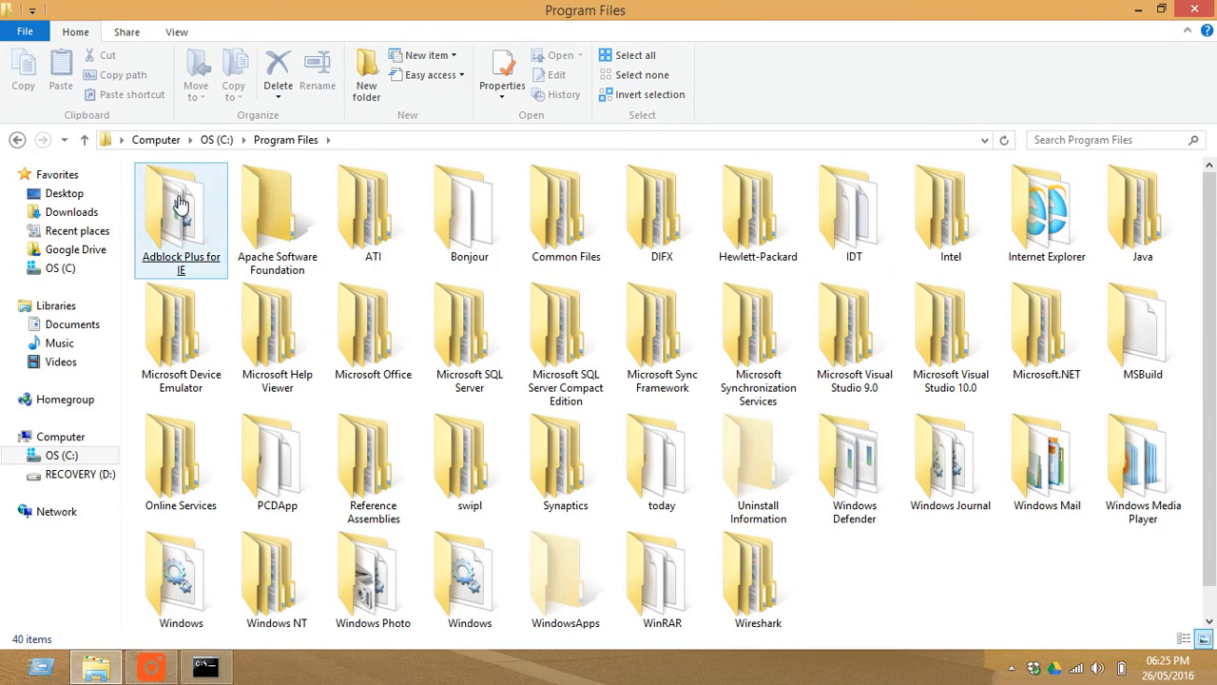
click(1141, 324)
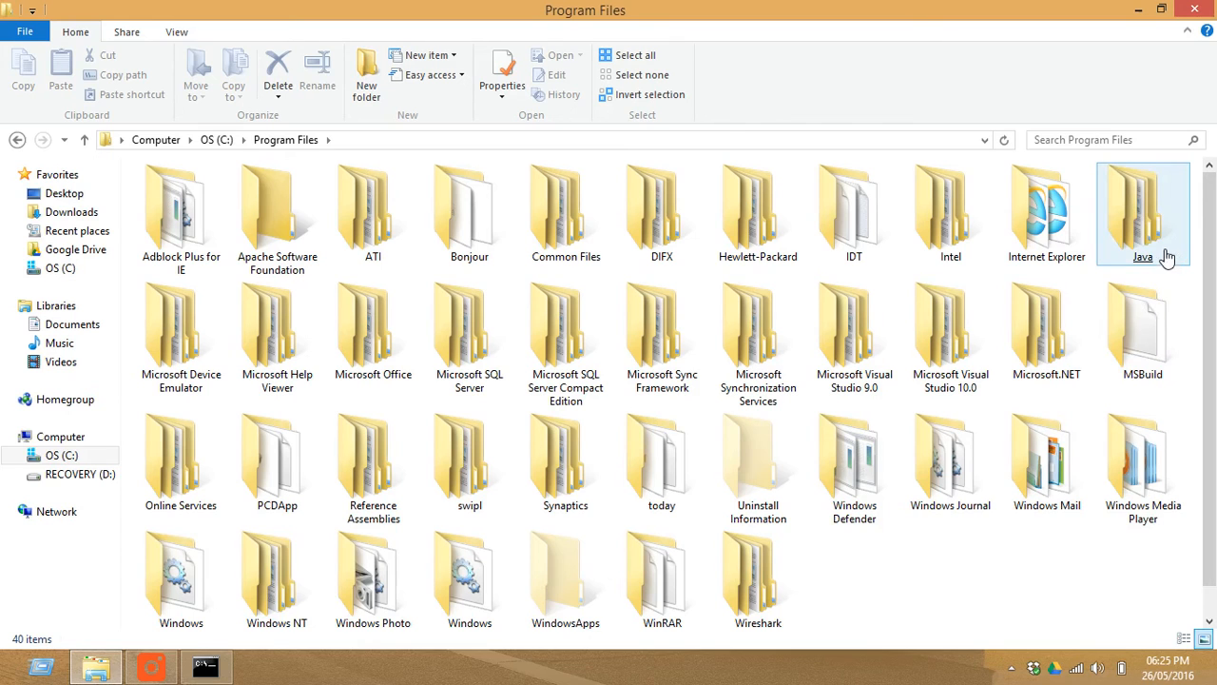
double_click(1143, 207)
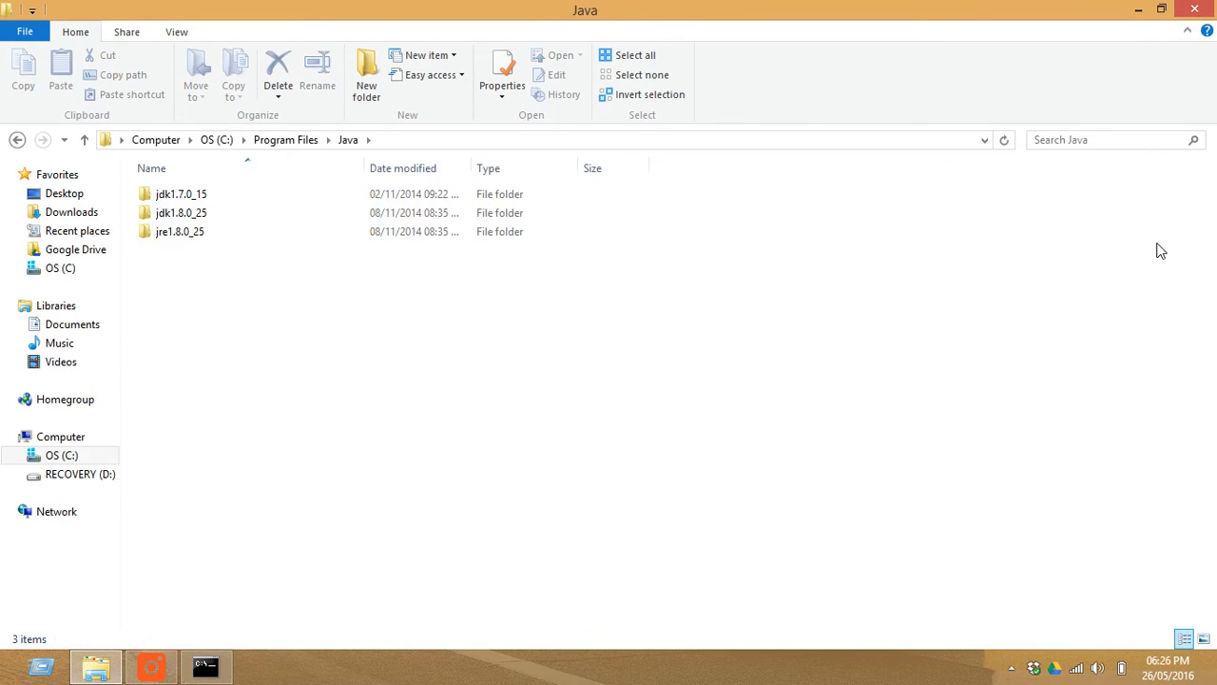
Step: Go into jdk1.8.0_25\bin so its full folder path is ready to copy
click(181, 194)
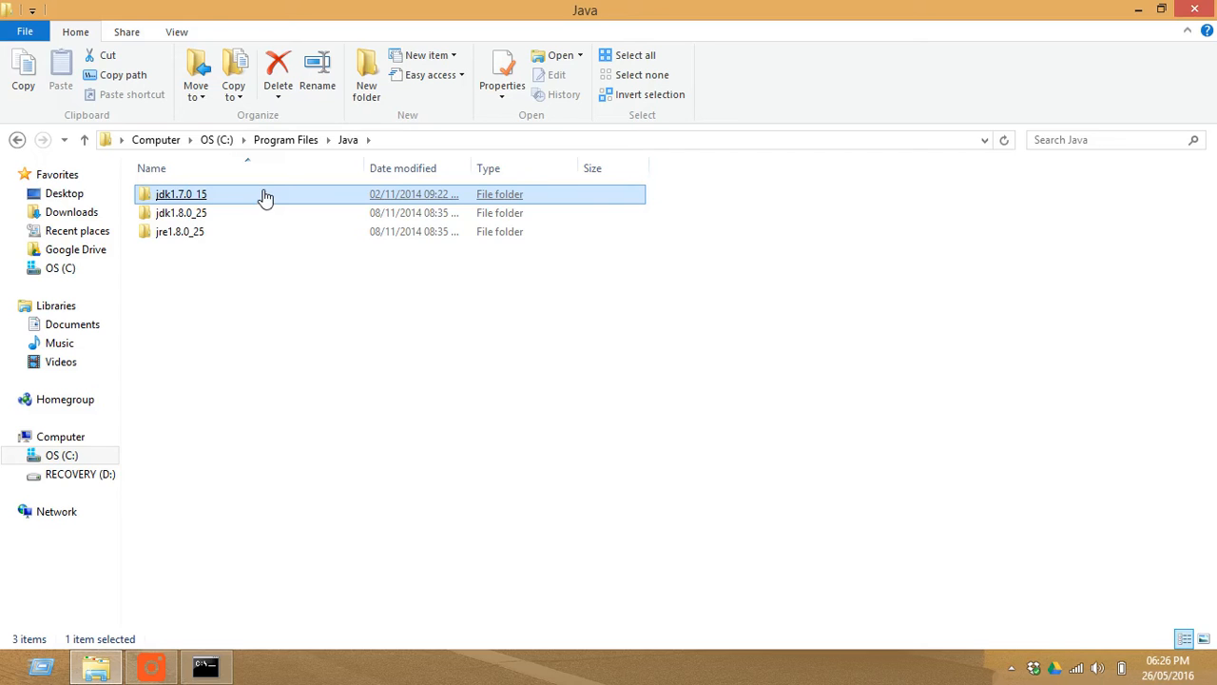
mouse_move(256, 201)
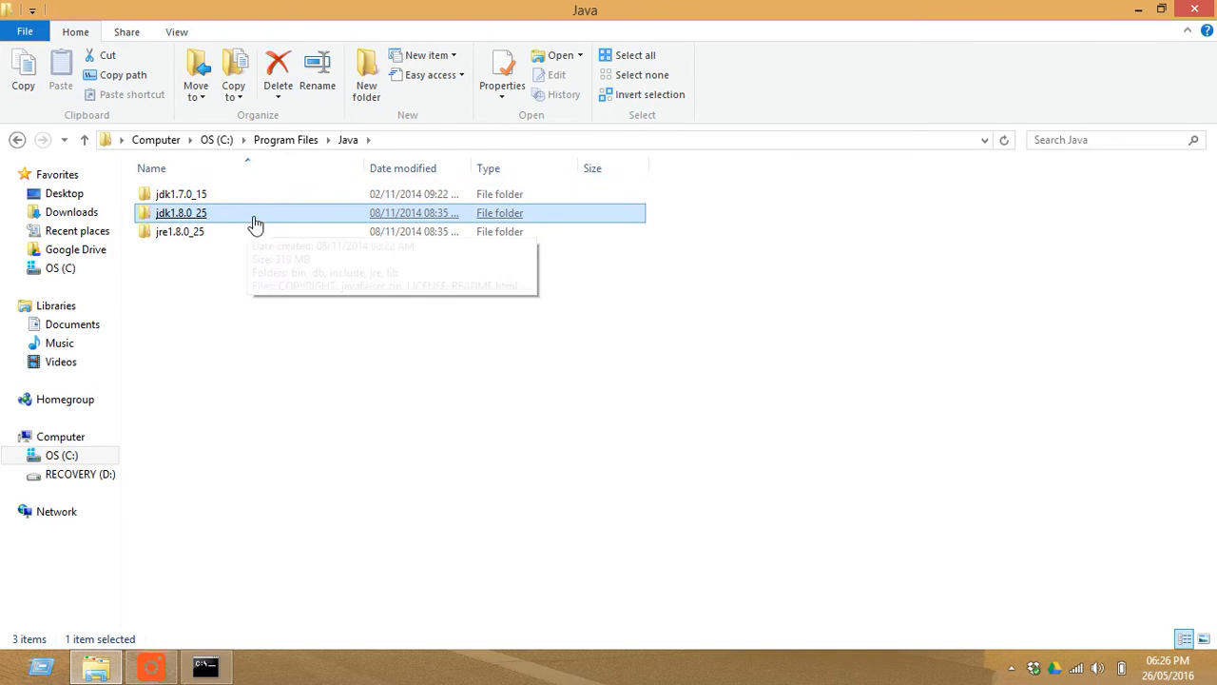
mouse_move(538, 228)
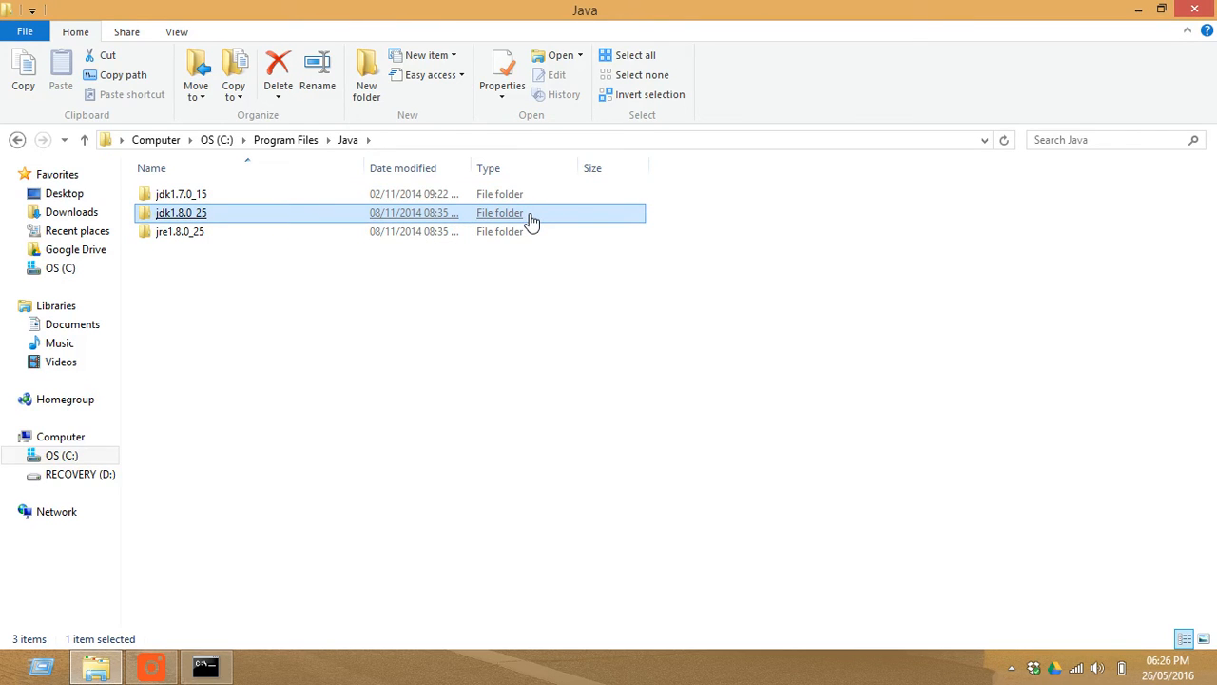
double_click(180, 213)
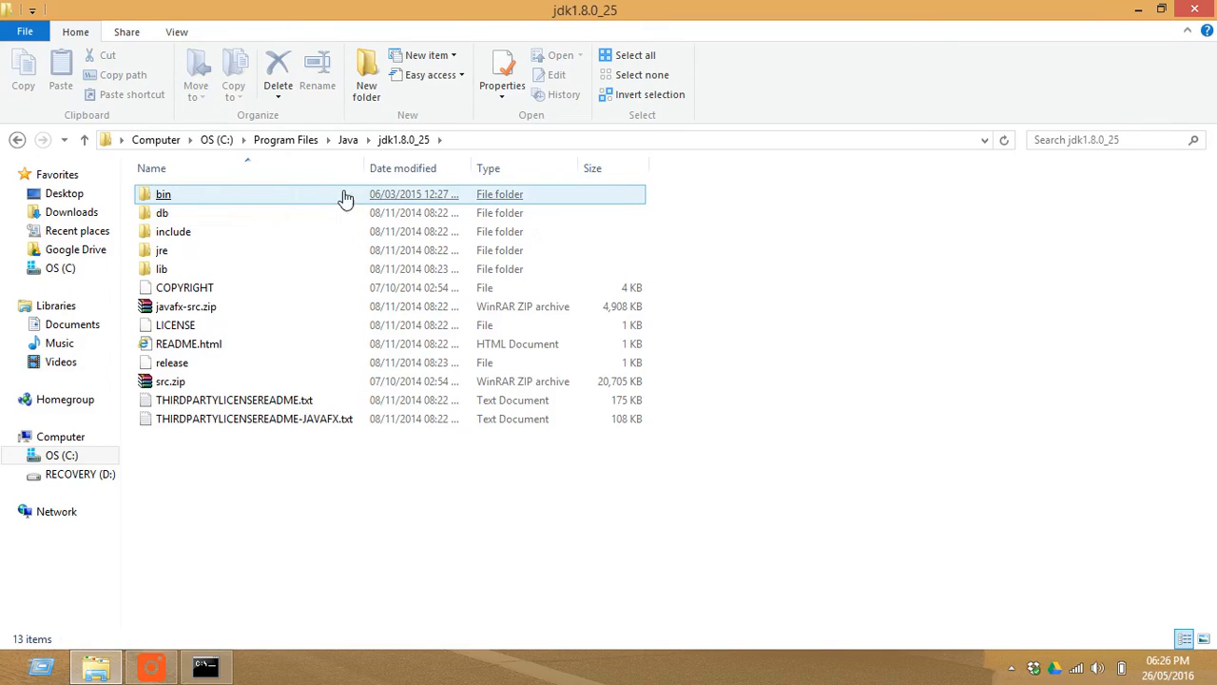
double_click(163, 194)
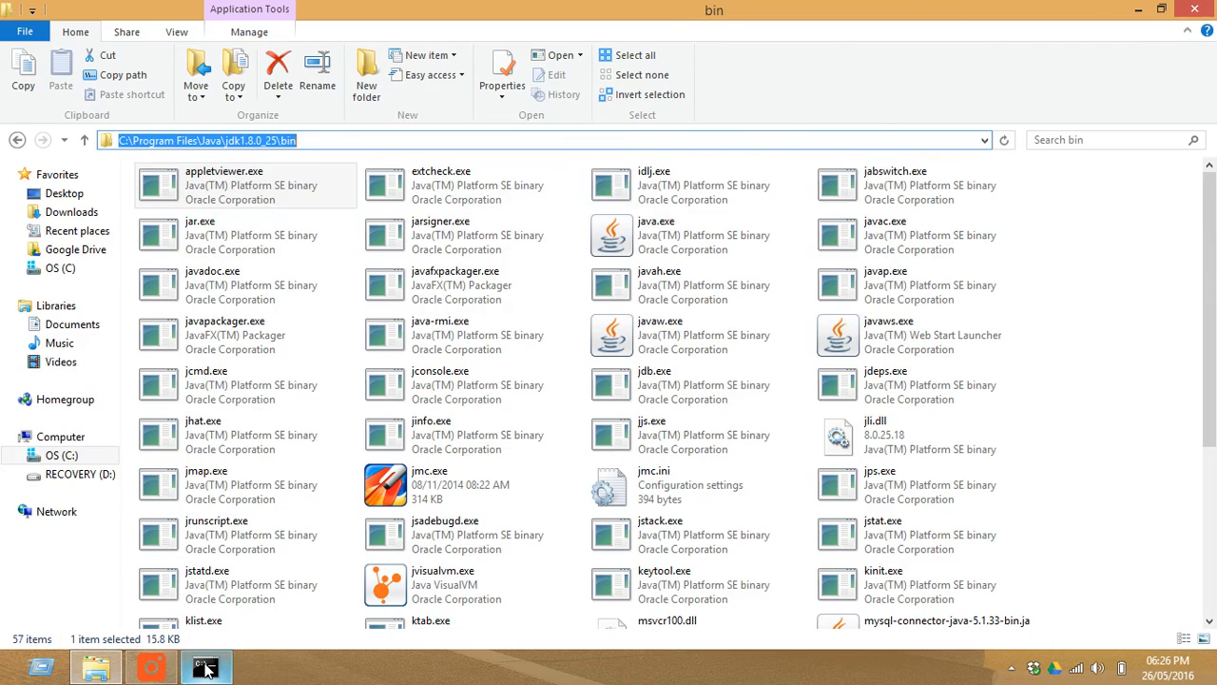
Step: Start a 'set path = ' command at the C:\> prompt in Command Prompt
click(206, 665)
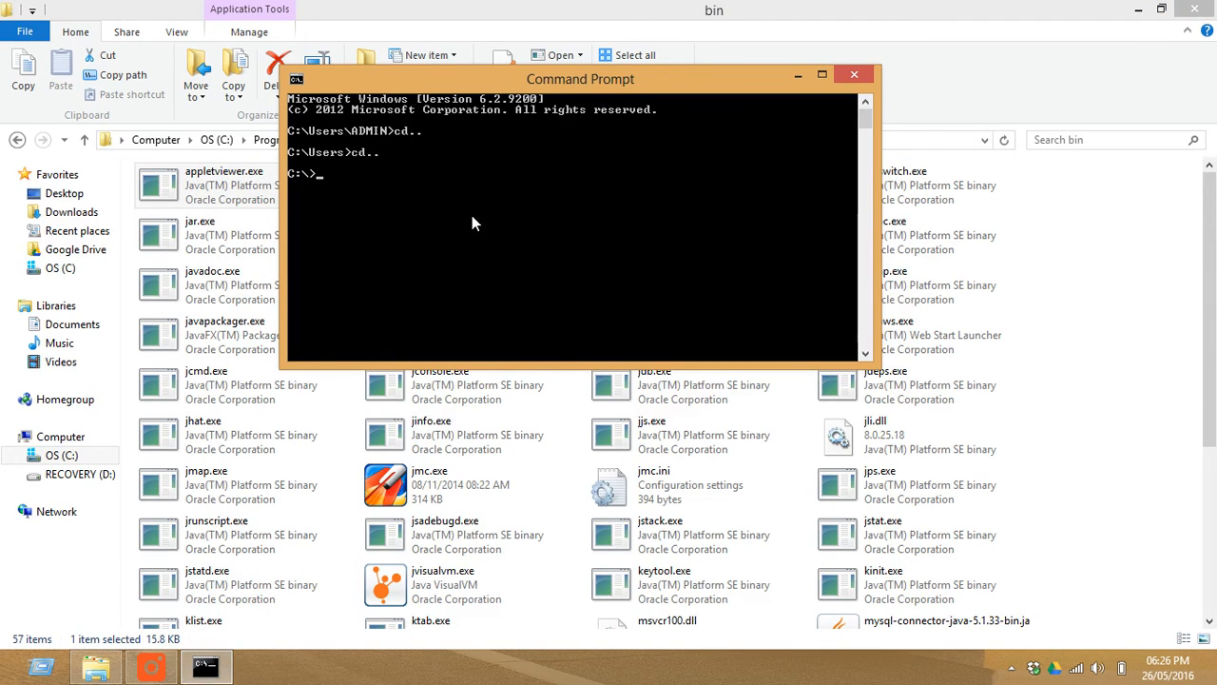
mouse_move(361, 180)
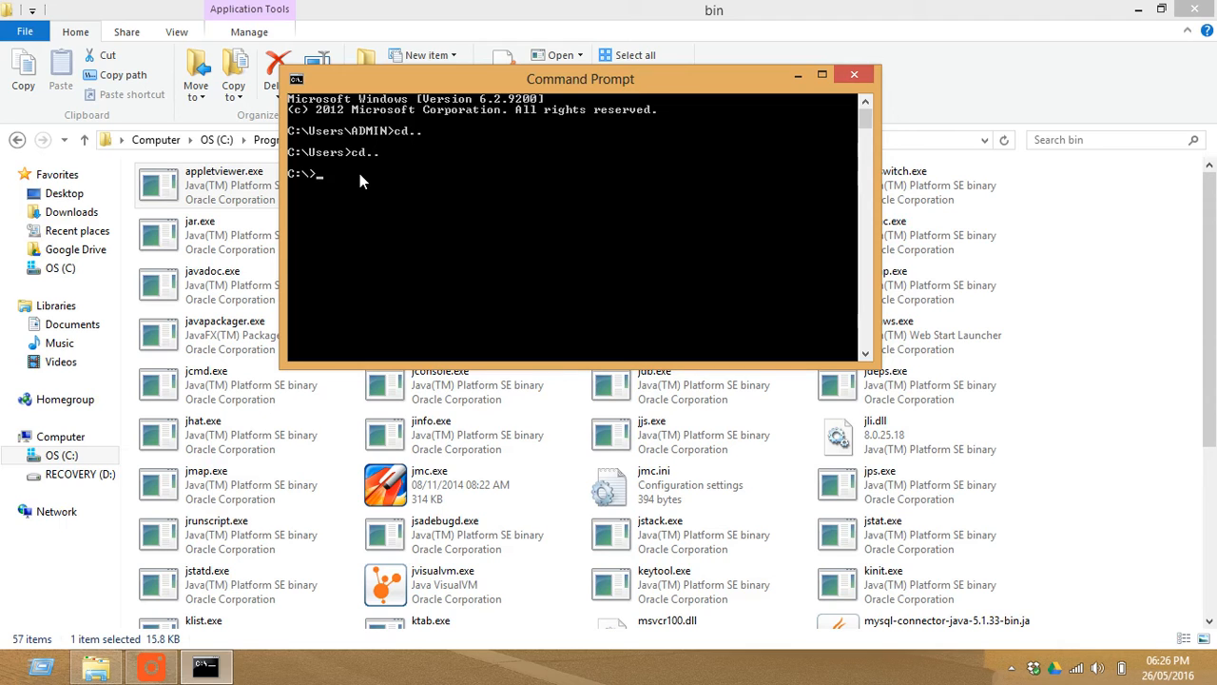
text(set pa)
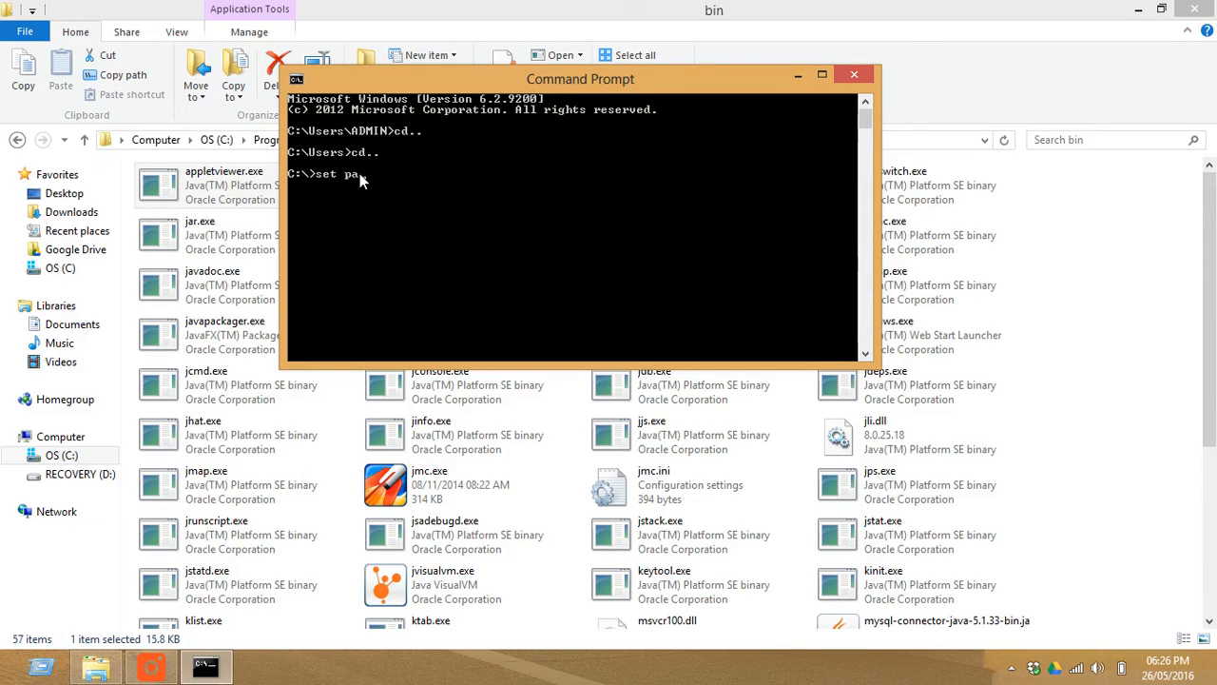
text(th =)
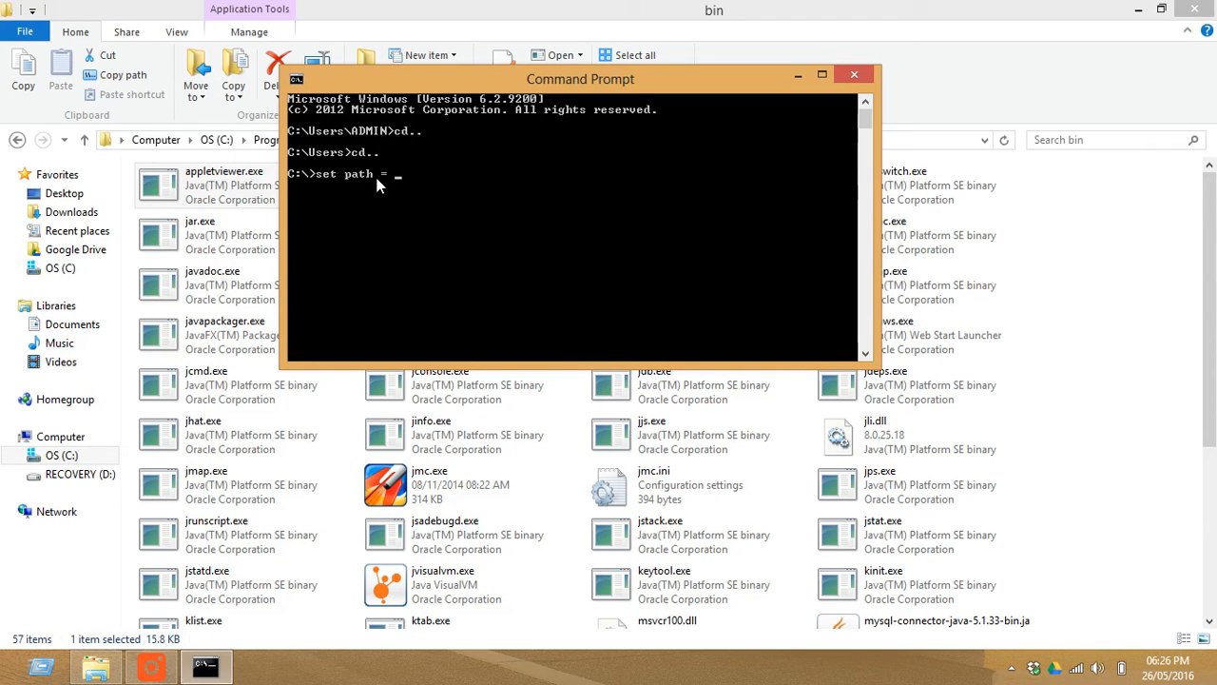
mouse_move(409, 194)
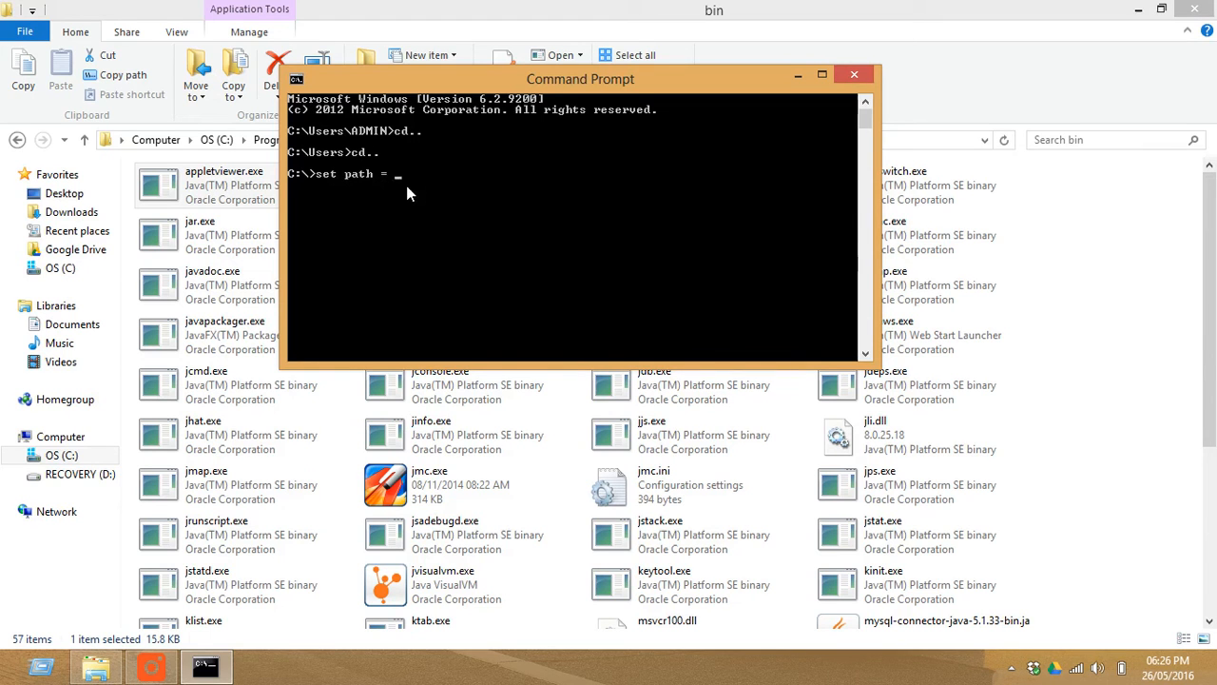
Step: Paste C:\Program Files\Java\jdk1.8.0_25\bin to complete and run the set path command
right_click(409, 190)
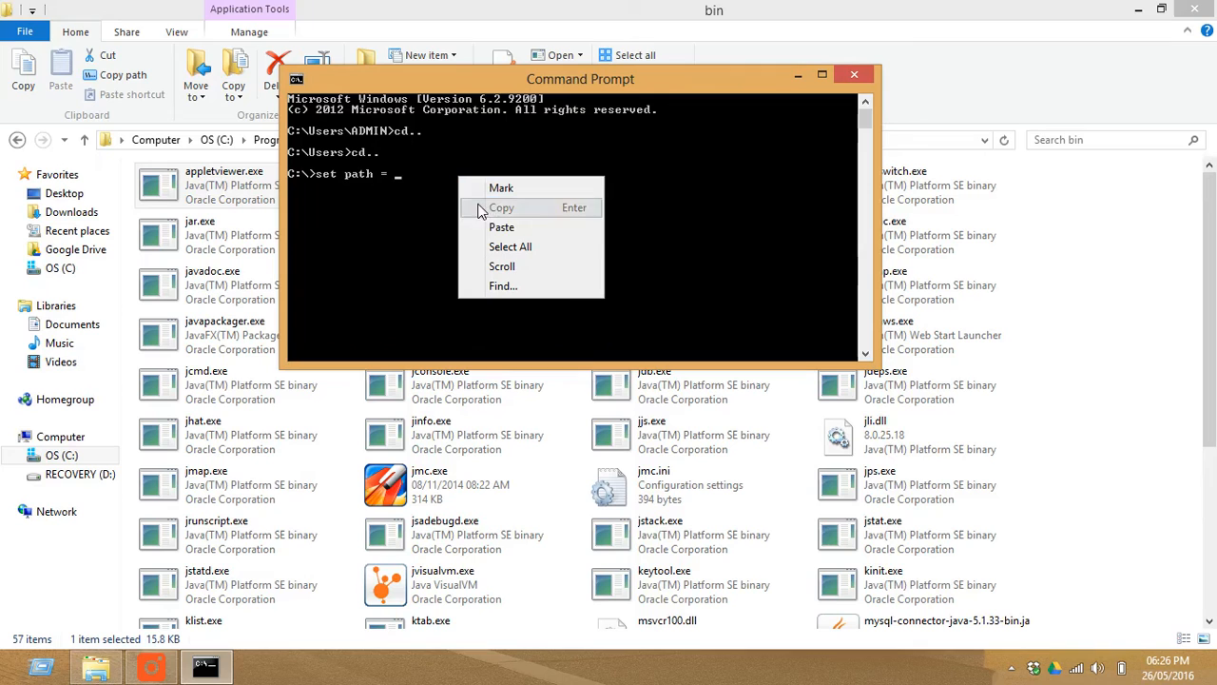
mouse_move(503, 228)
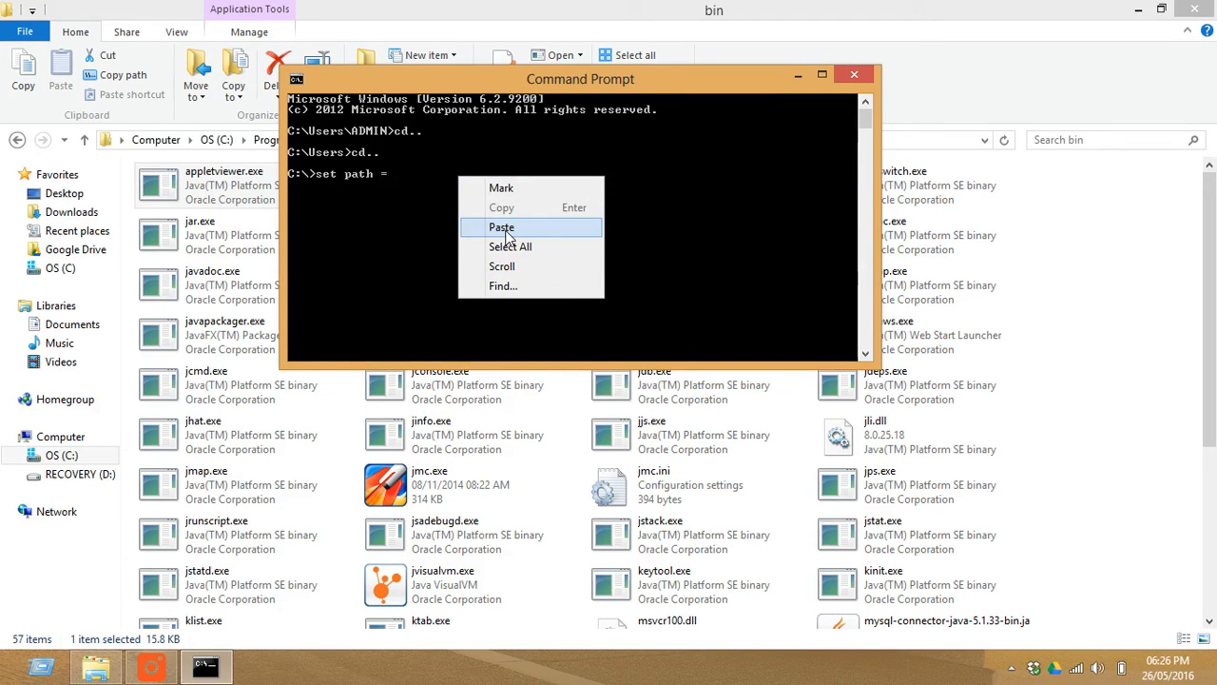
click(502, 227)
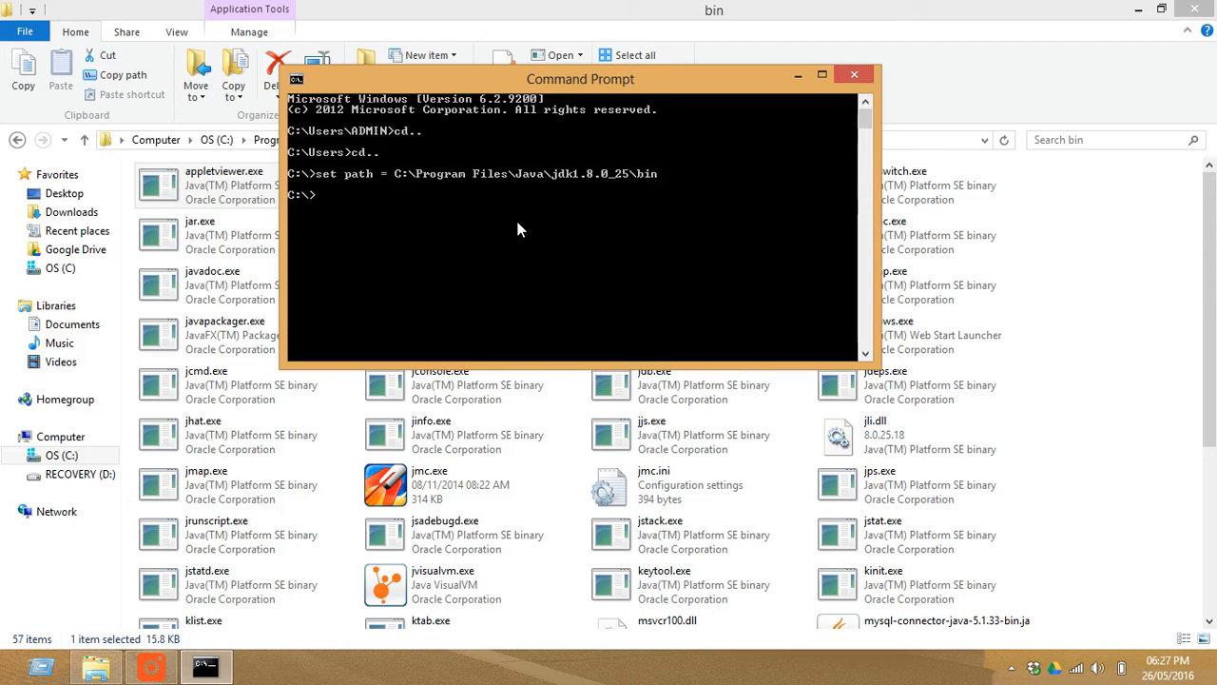
Step: Run java to confirm PATH works and review its printed usage and options list
text(java)
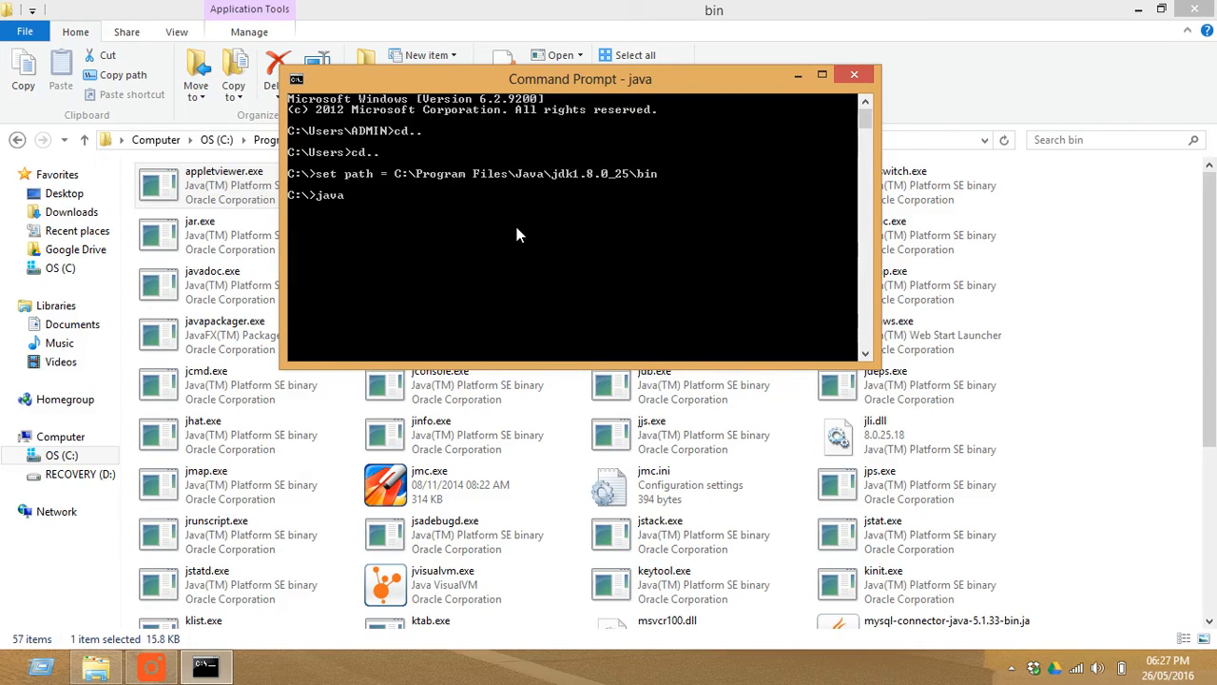
key(Return)
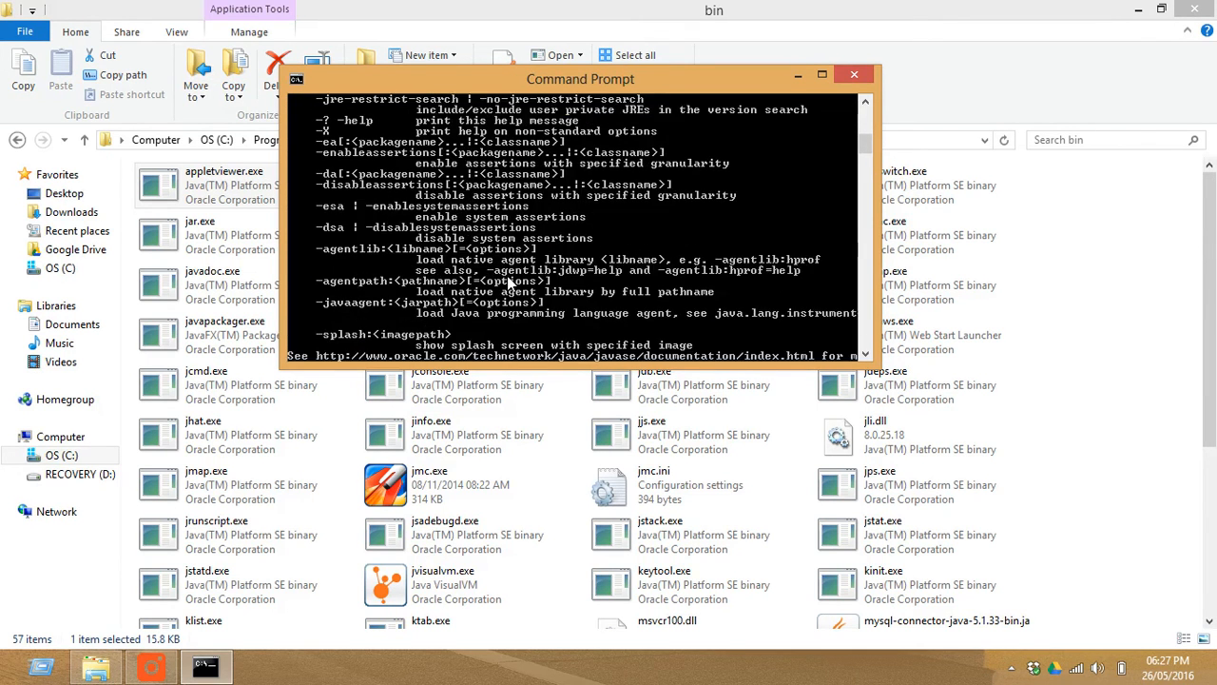
scroll(up, 3)
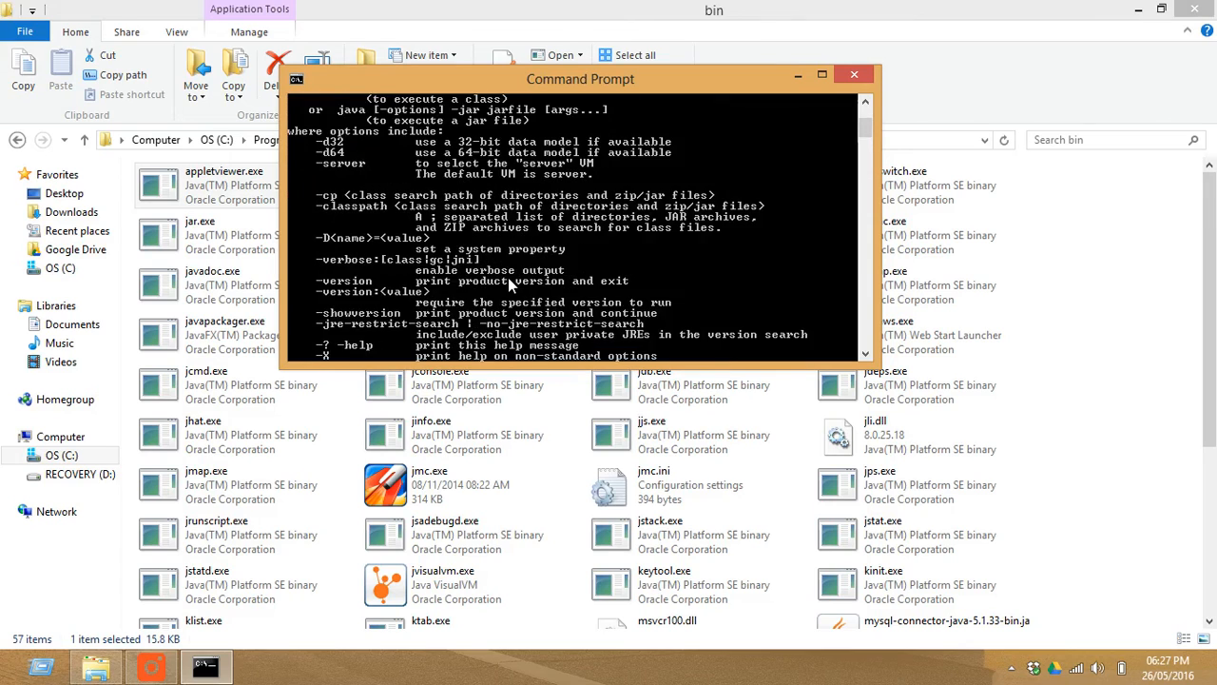
scroll(down, 3)
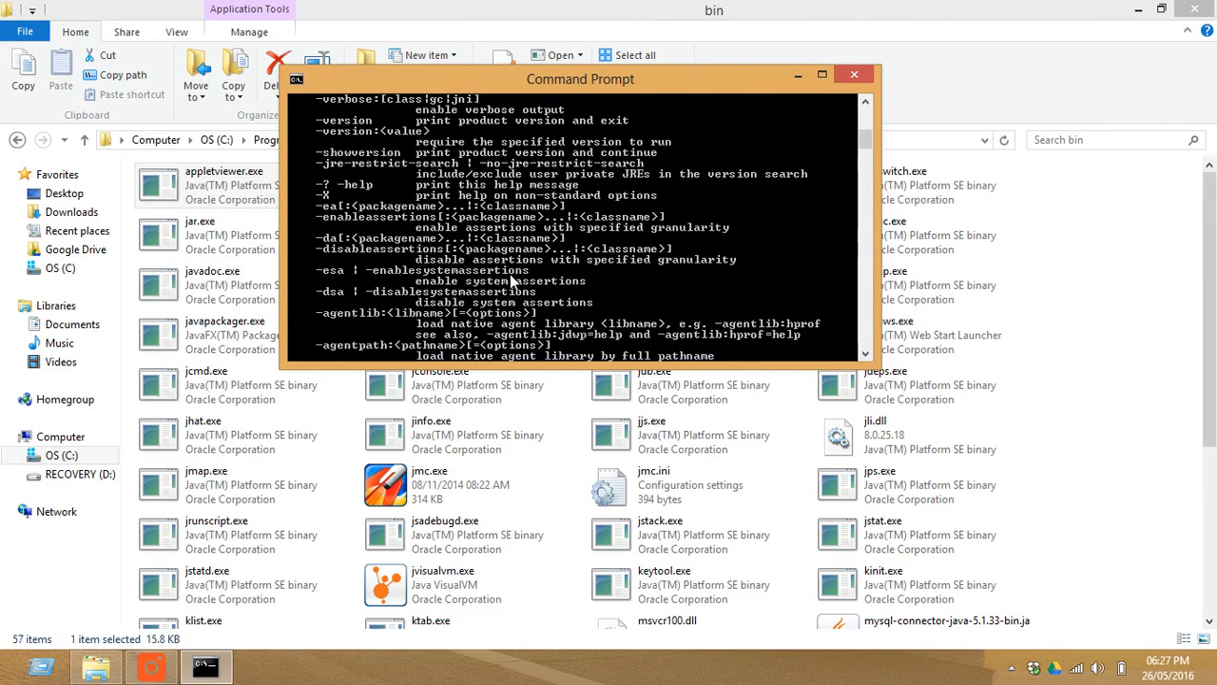
scroll(up, 3)
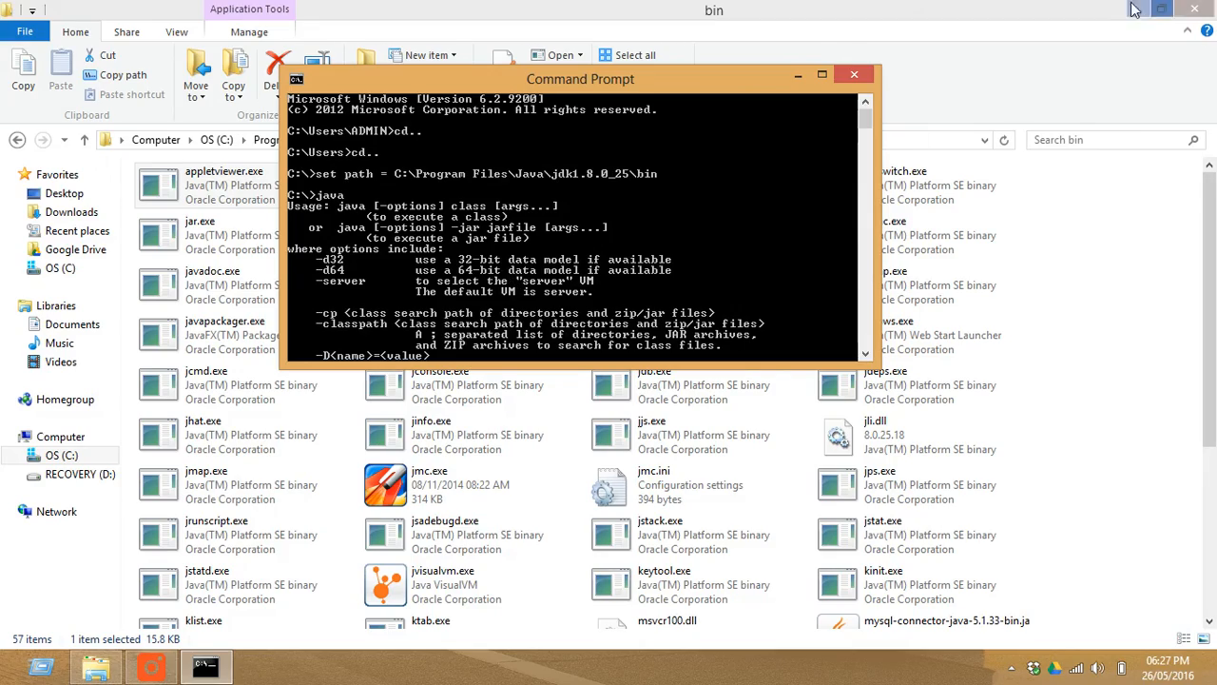
click(1160, 7)
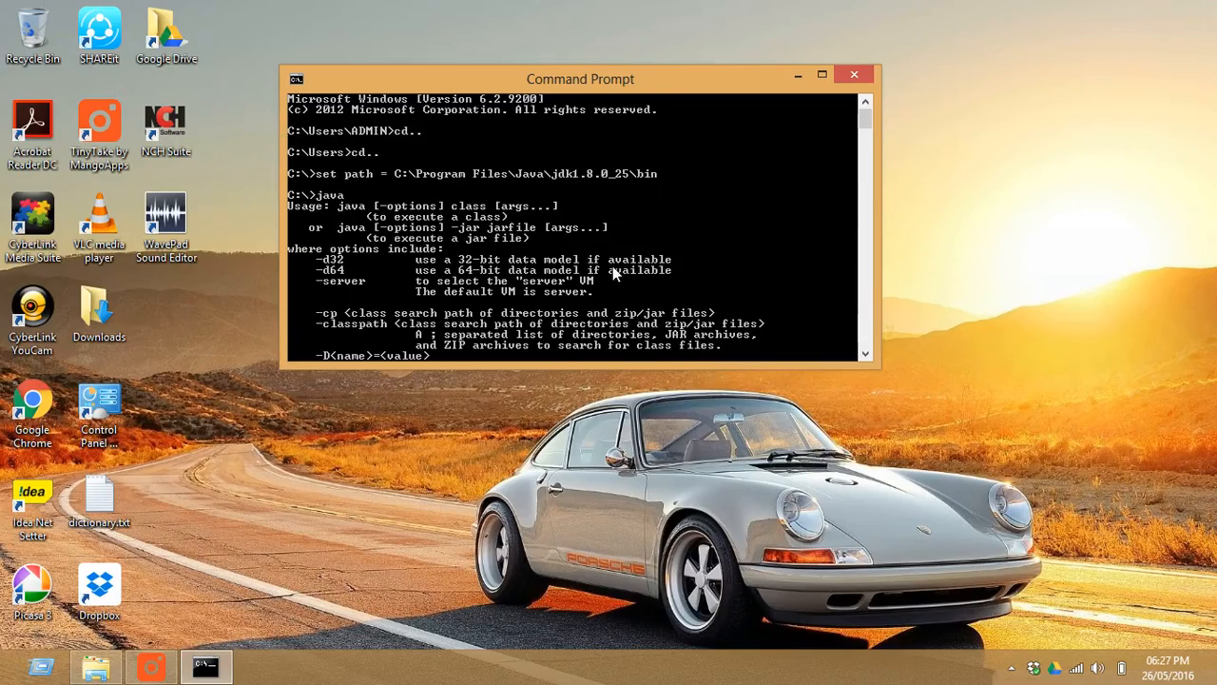
scroll(down, 3)
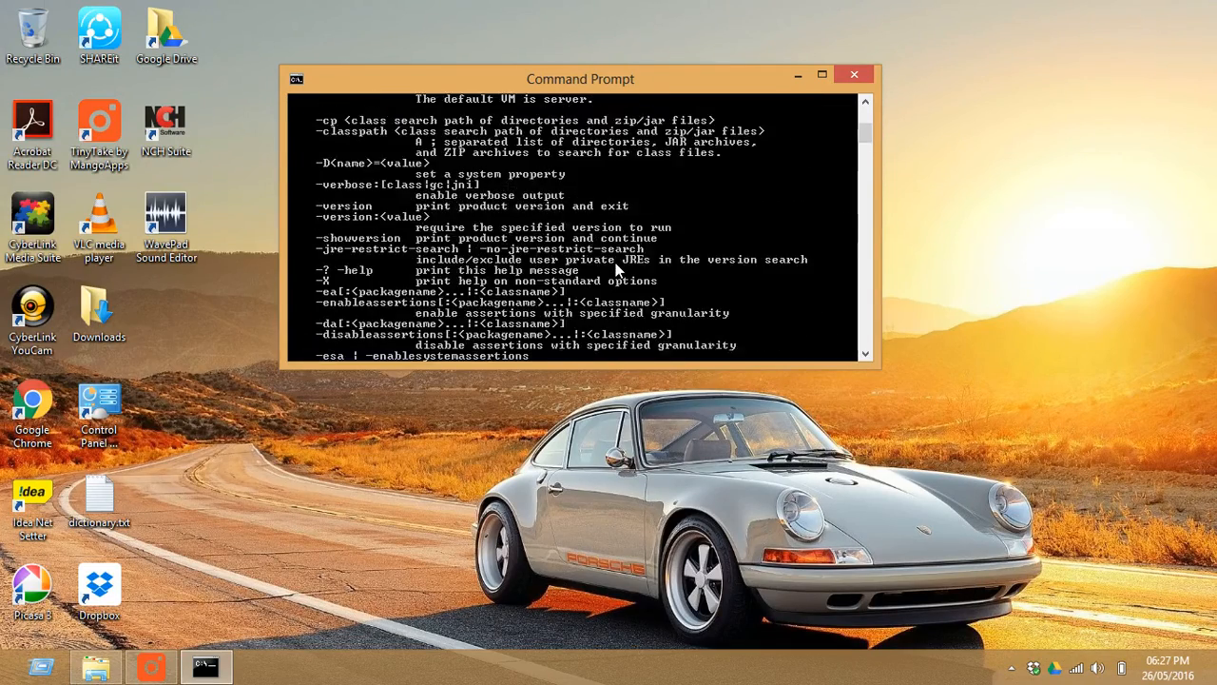
scroll(up, 3)
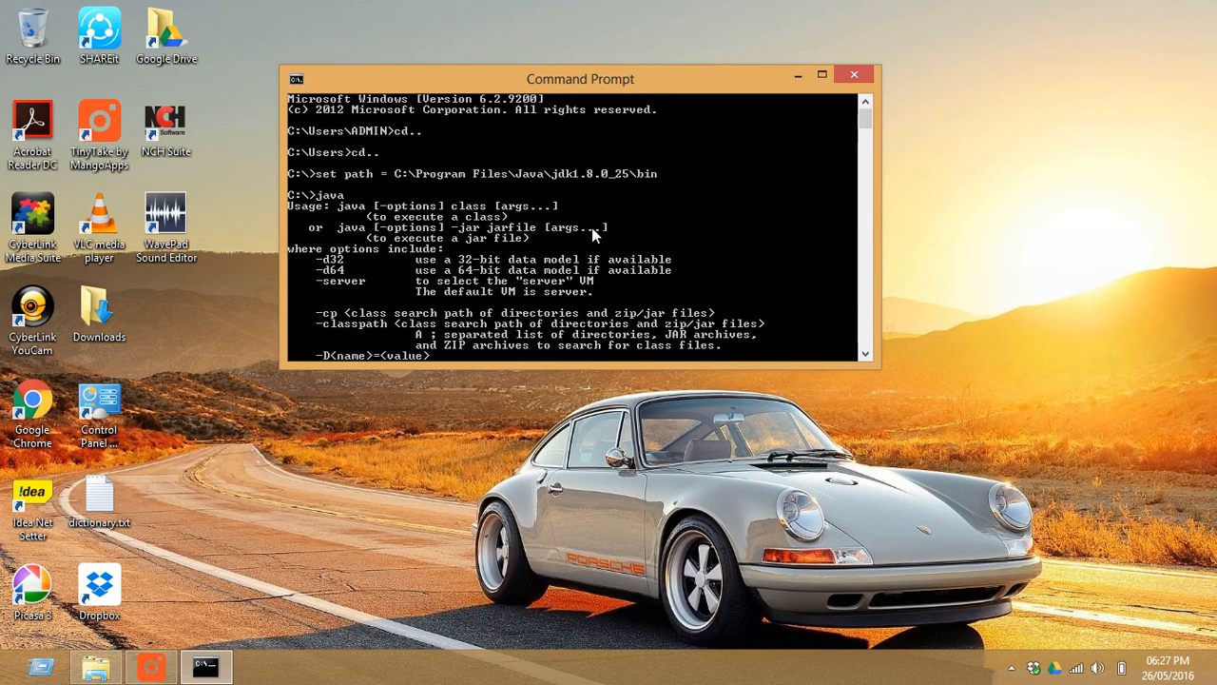
scroll(down, 3)
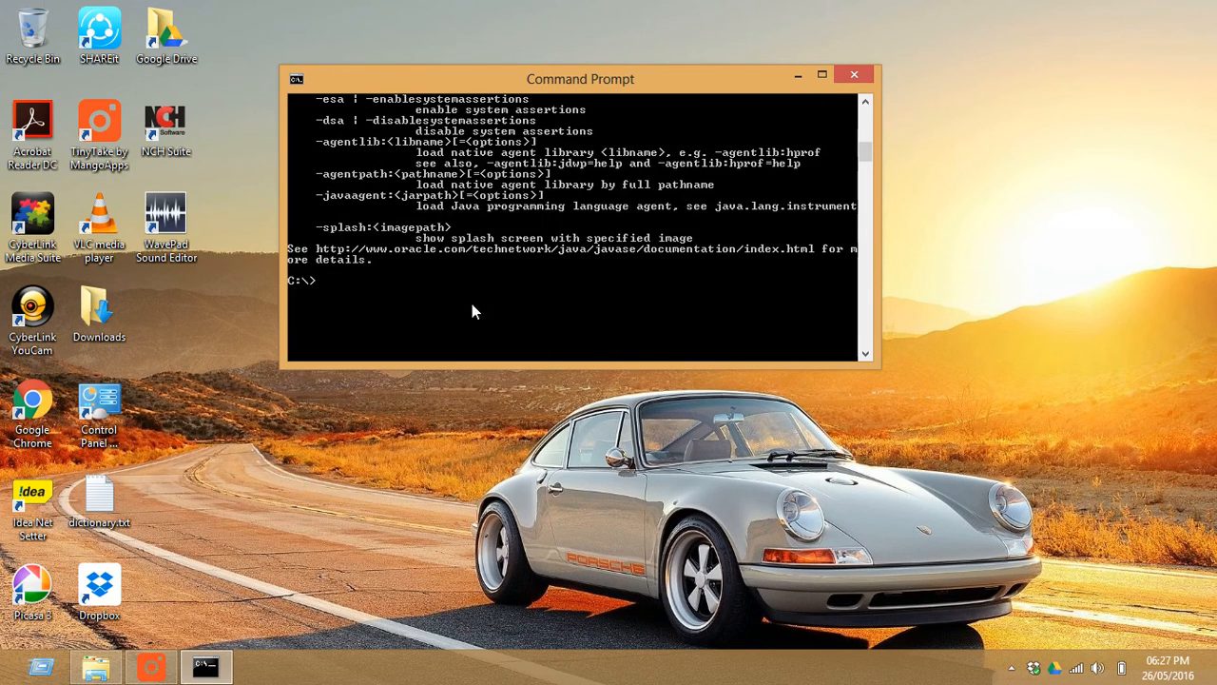
mouse_move(266, 588)
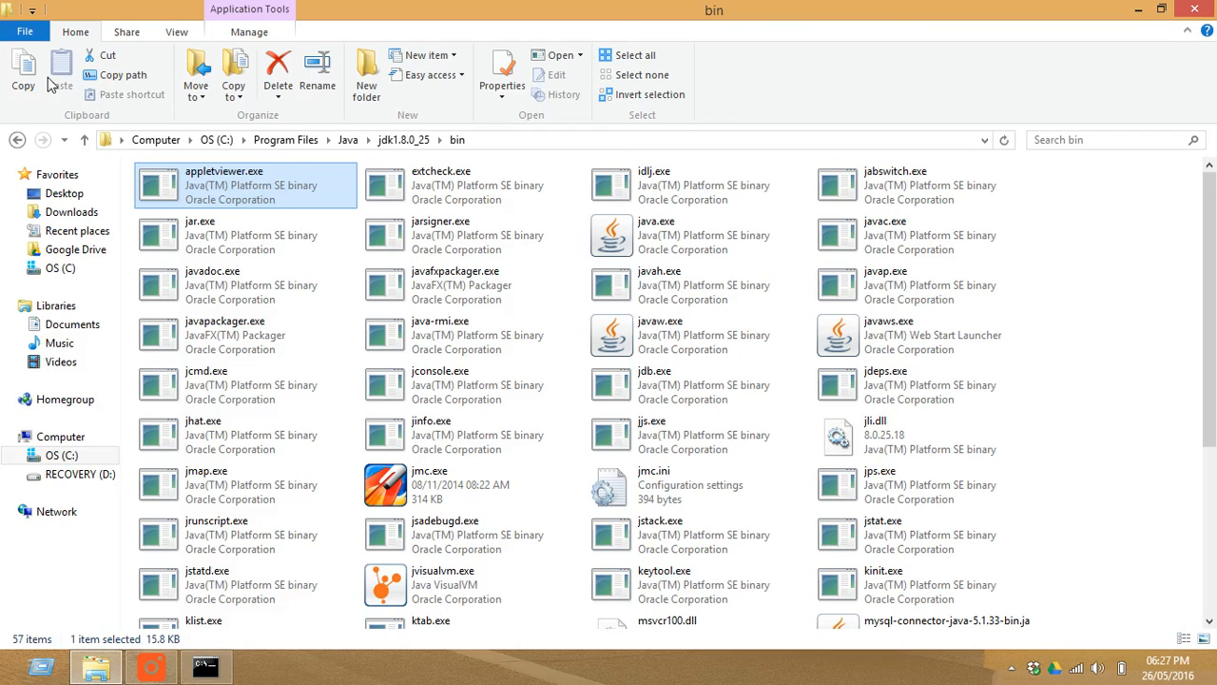
Step: Navigate Explorer back up to C:\ and into the ocpjp folder
click(17, 141)
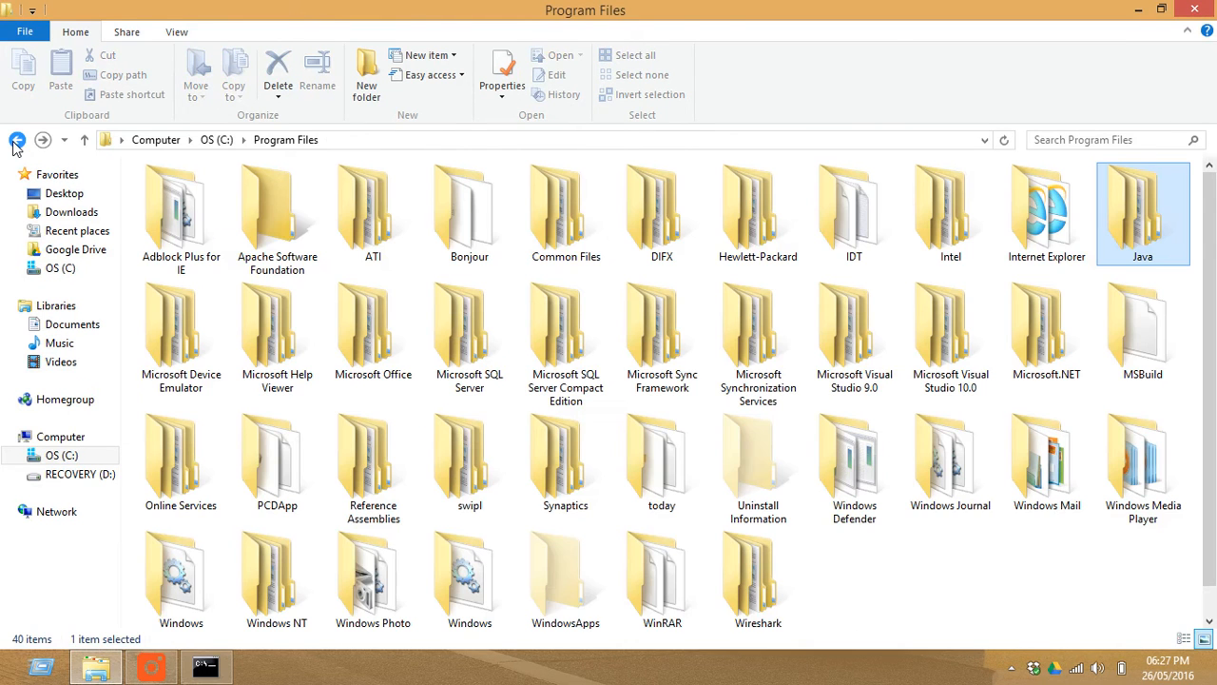
click(17, 140)
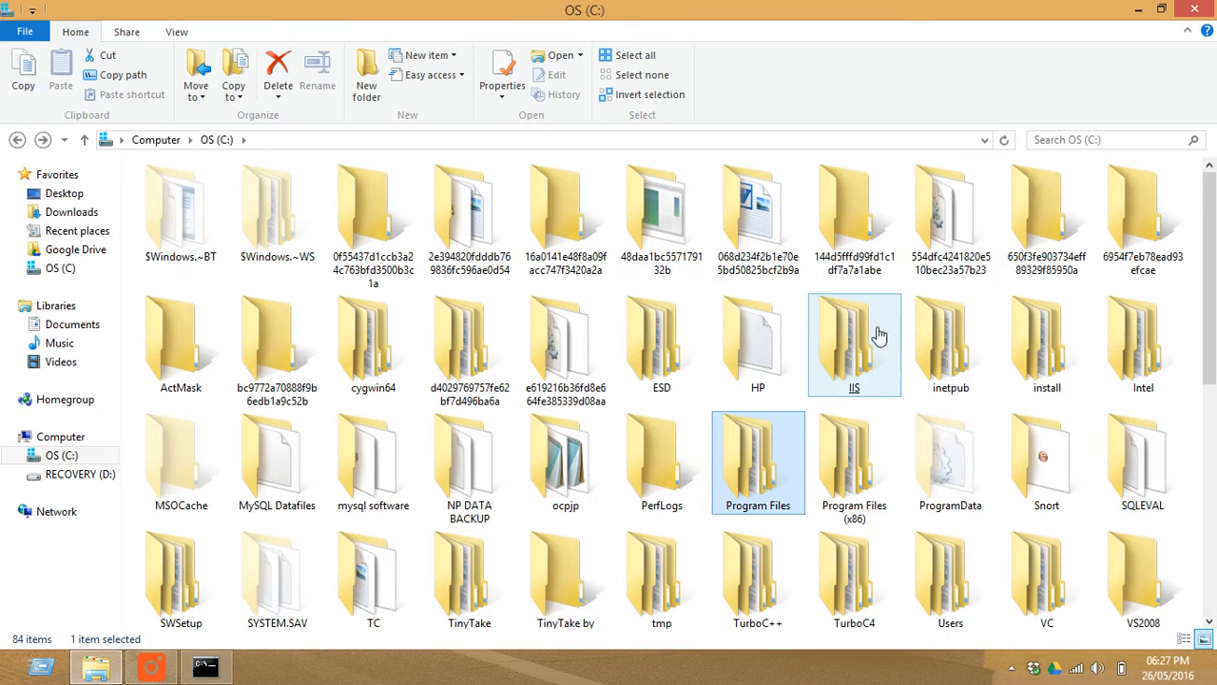
click(566, 464)
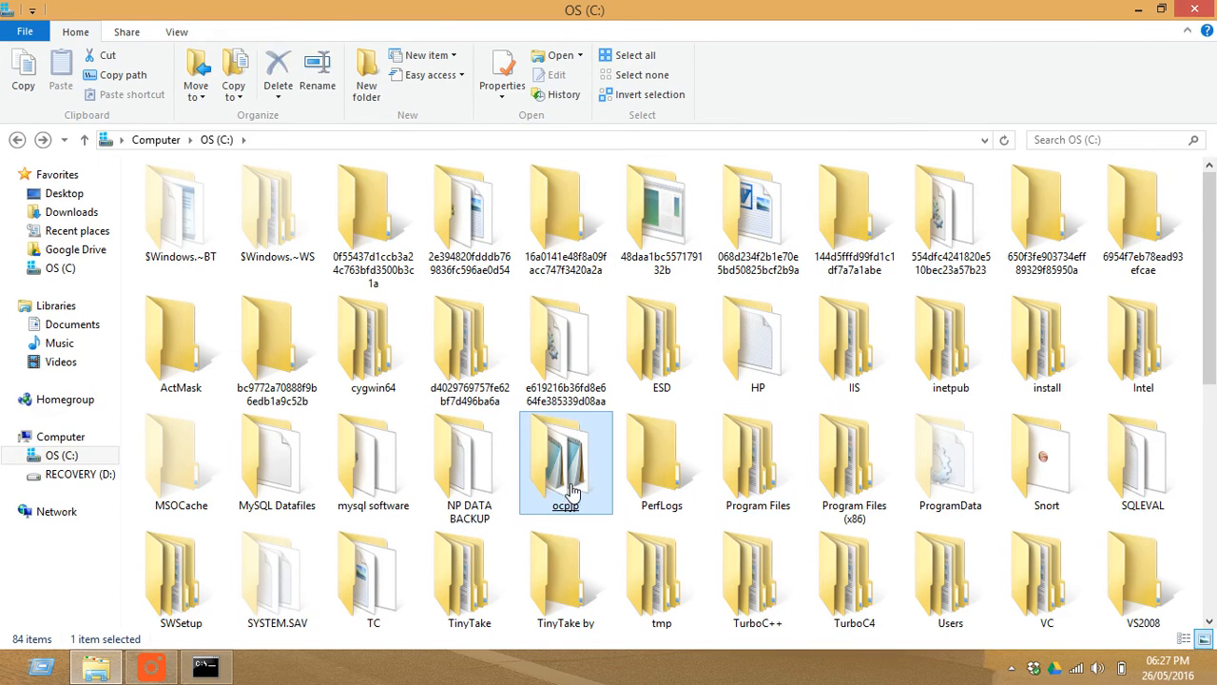
double_click(567, 457)
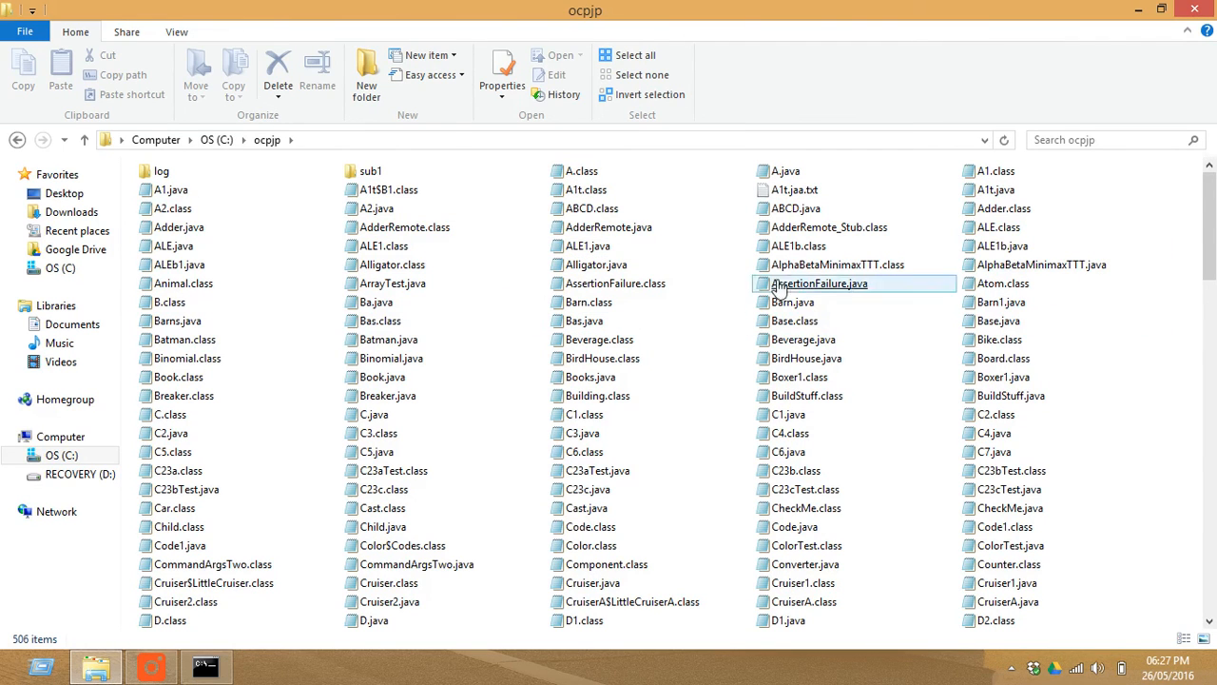
Step: Confirm Barn.java is in C:\ocpjp and bring Command Prompt back to front
click(586, 415)
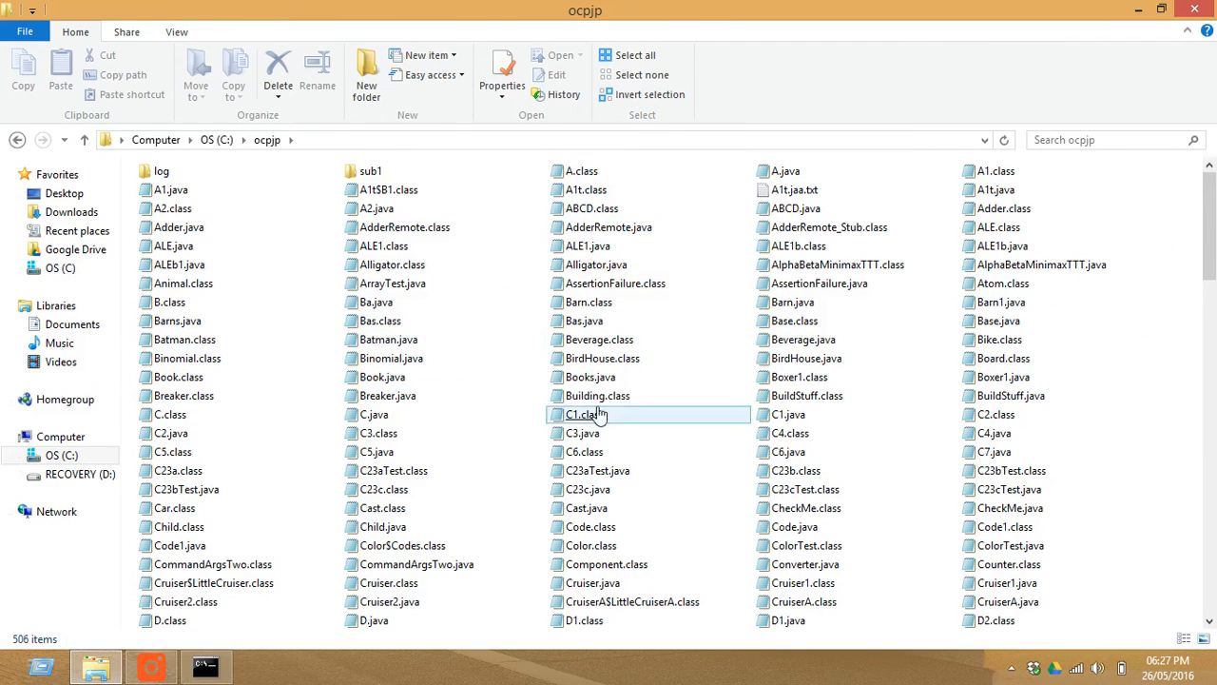
click(582, 434)
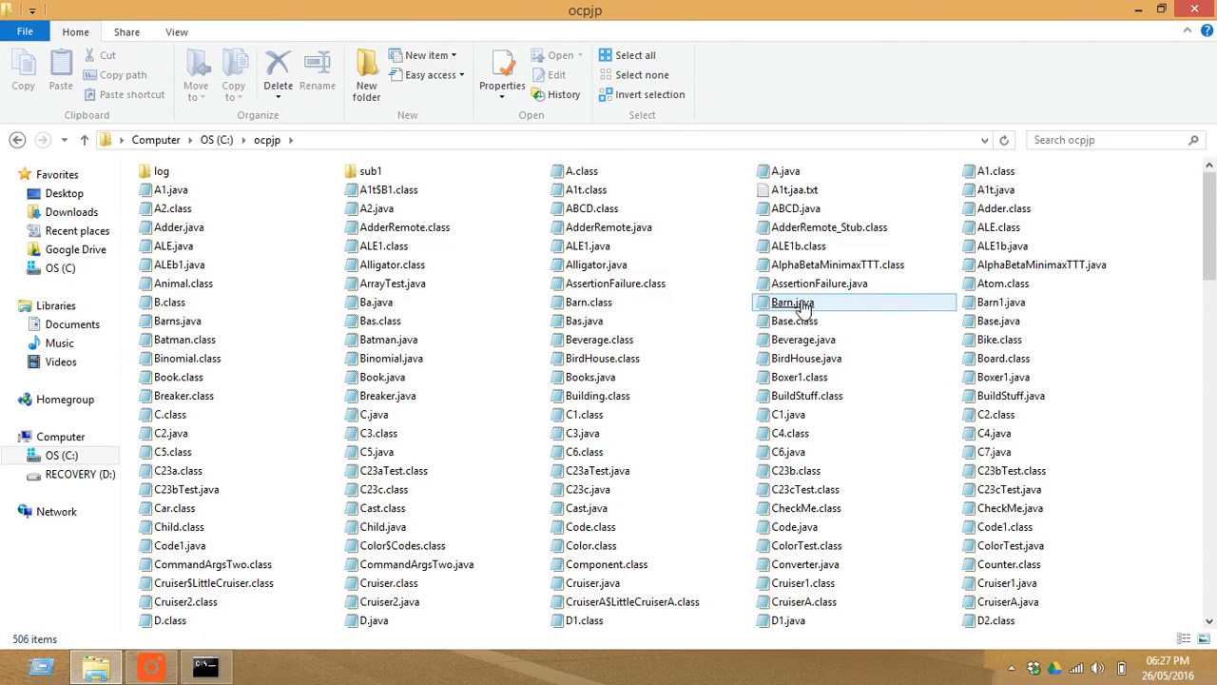
click(791, 300)
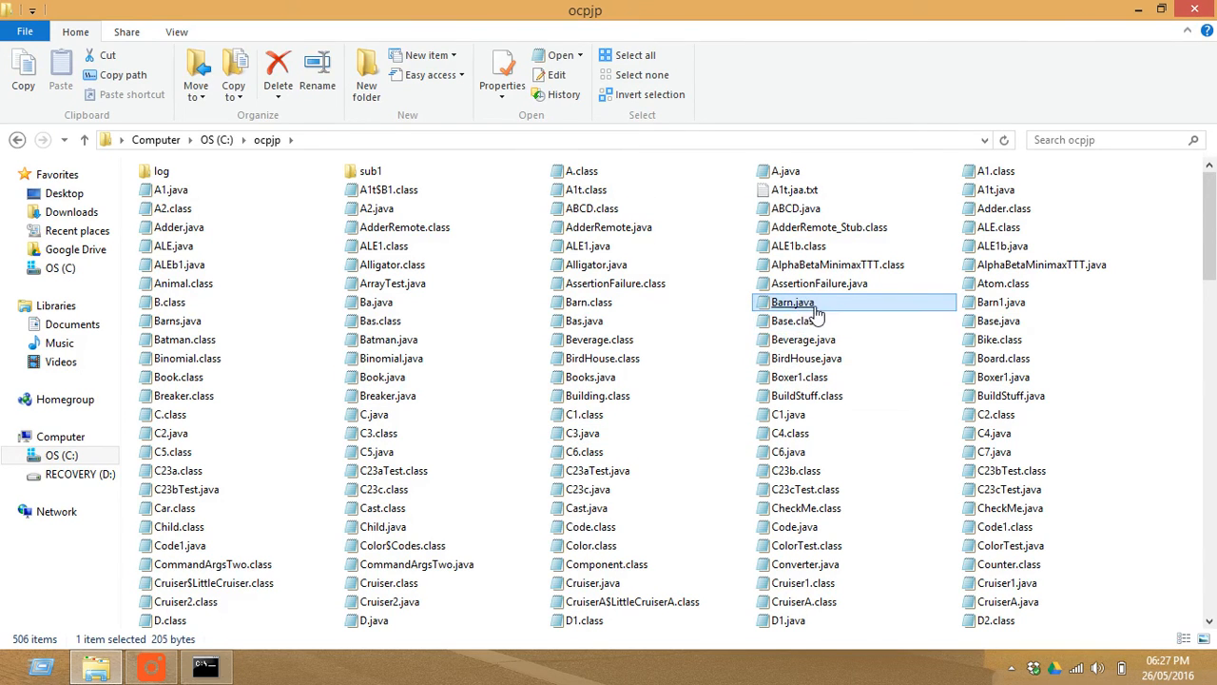
mouse_move(814, 308)
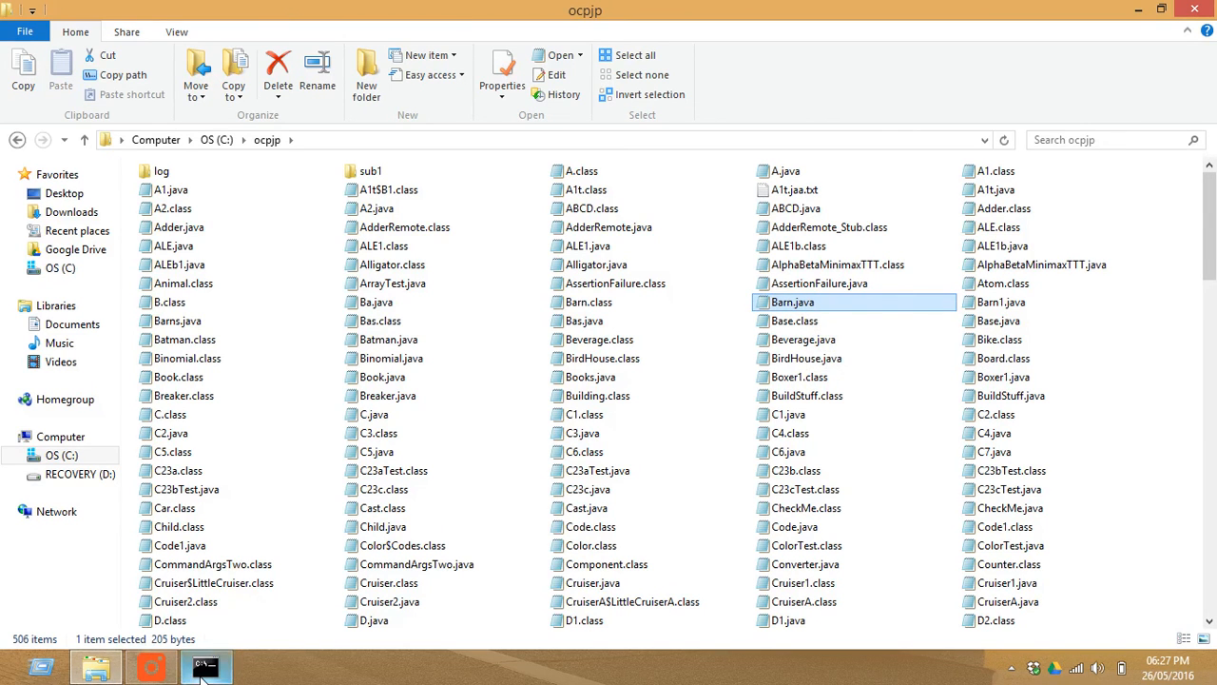
click(205, 666)
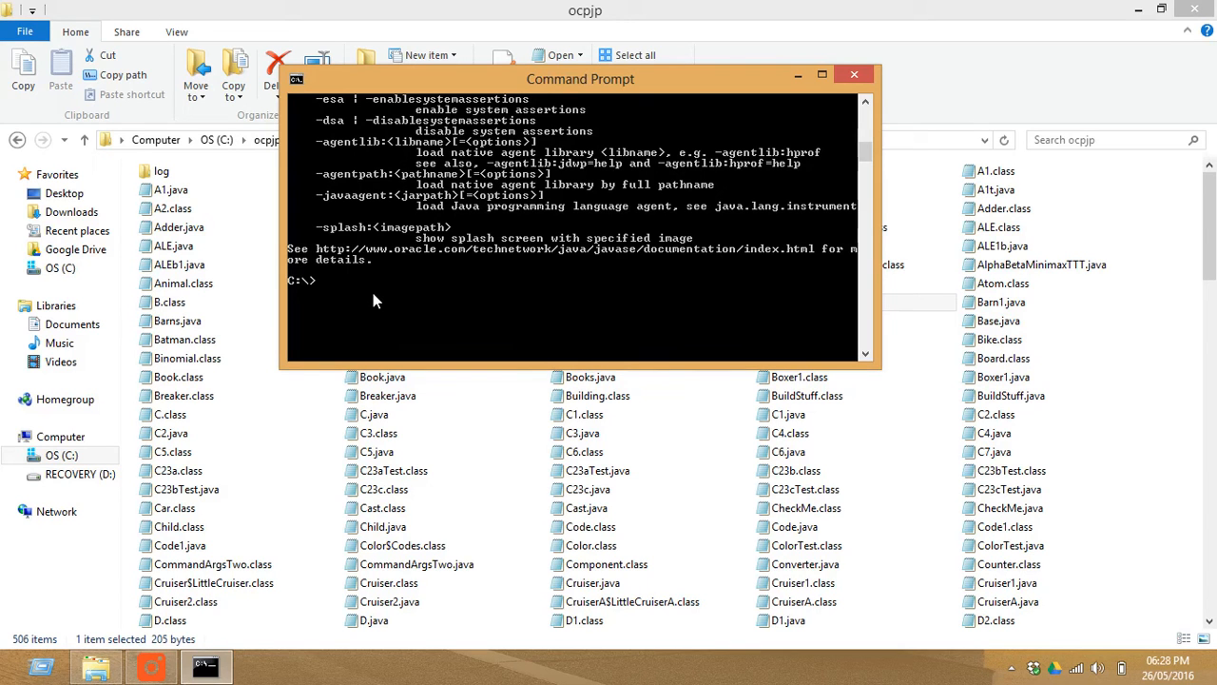
Step: Run cd ocpjp to change the working directory to C:\ocpjp
text(c)
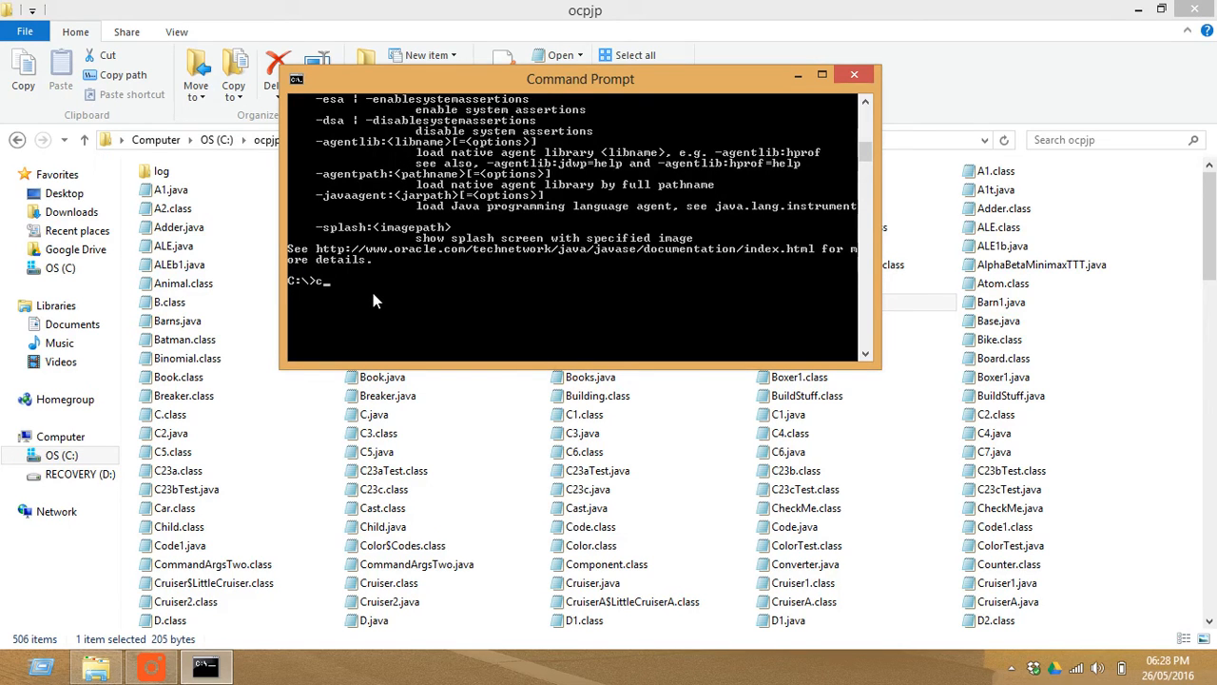
text(d)
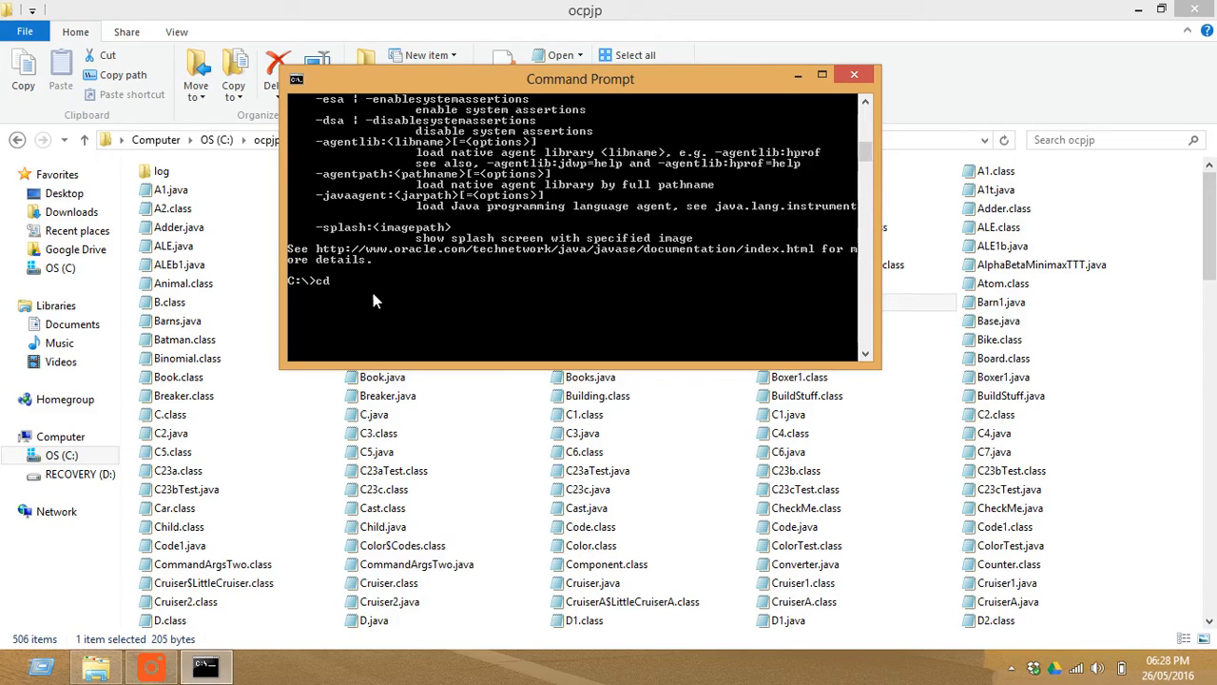
text(o)
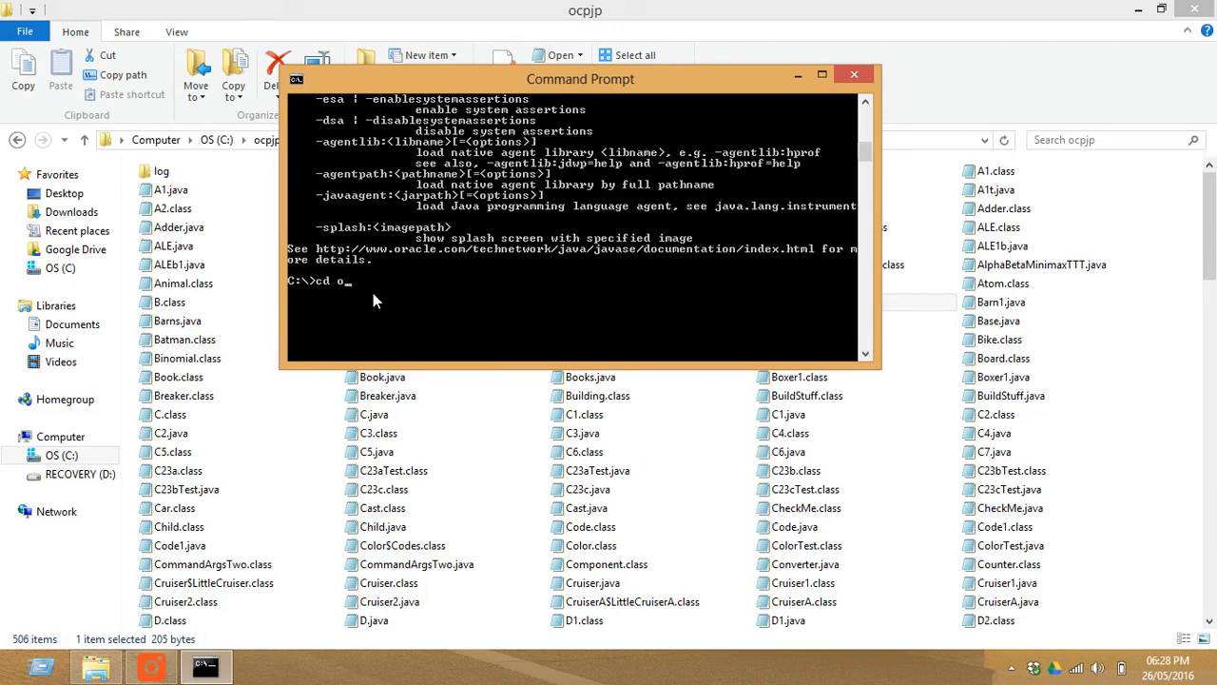
text(cpjp)
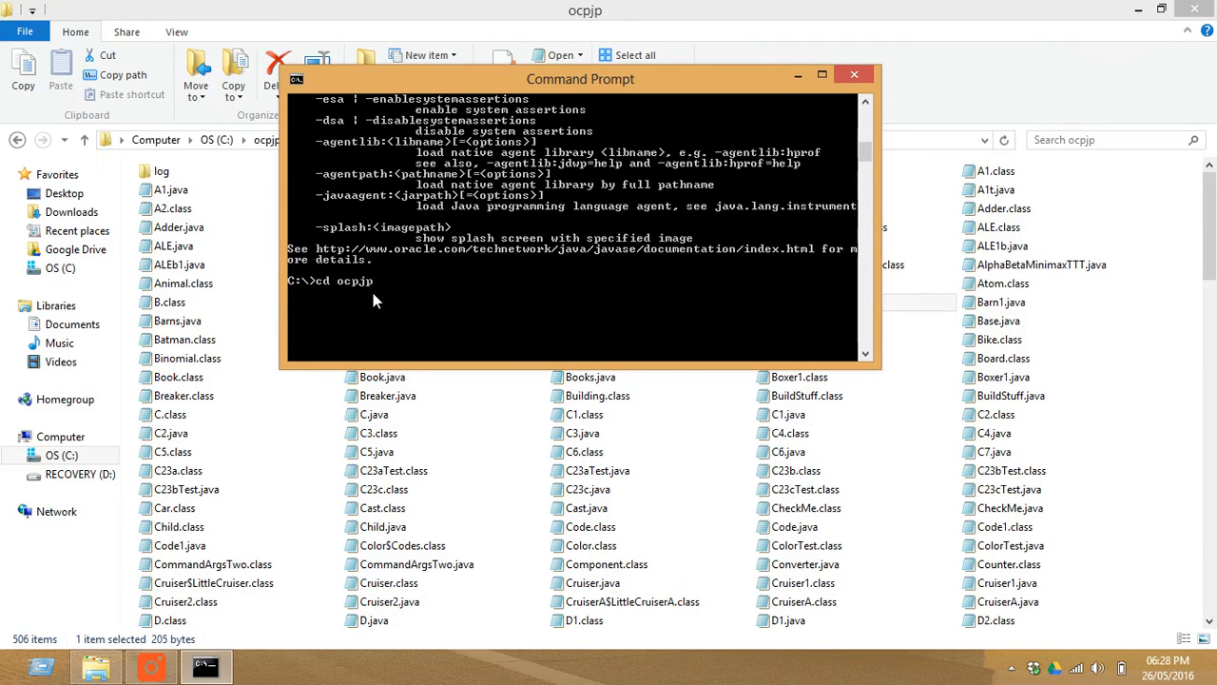
key(Return)
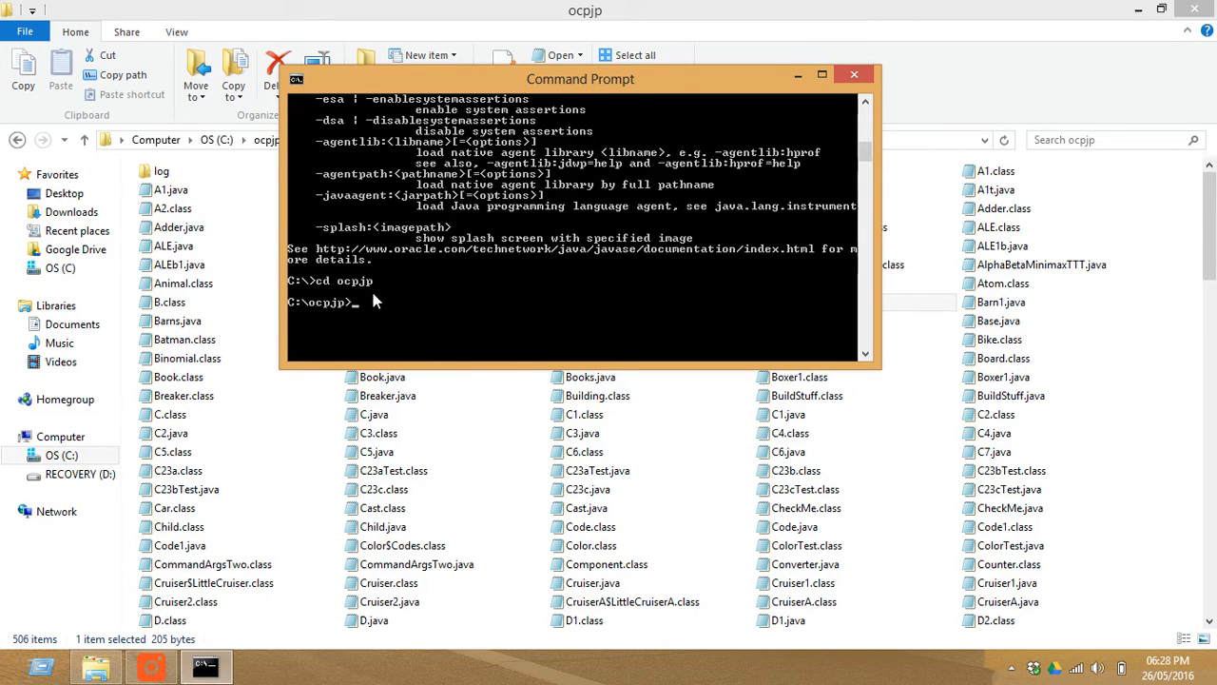
text(java)
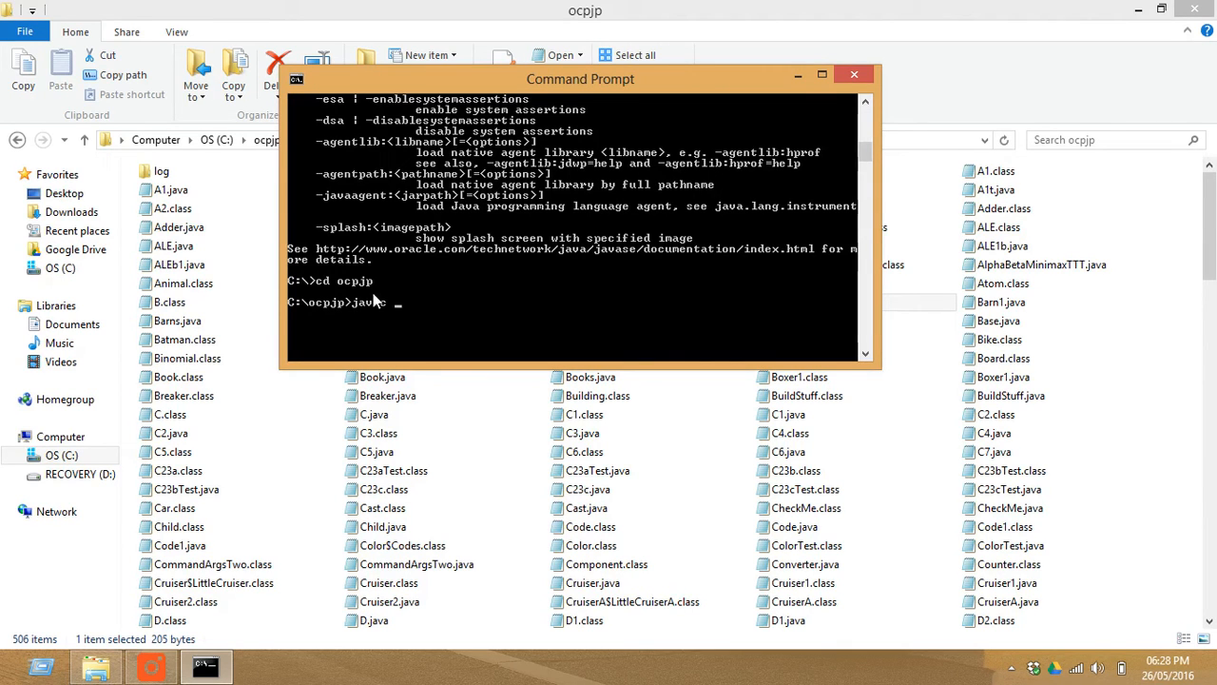
Step: Compile with javac Barn.java, returning to the C:\ocpjp prompt without errors
text(c)
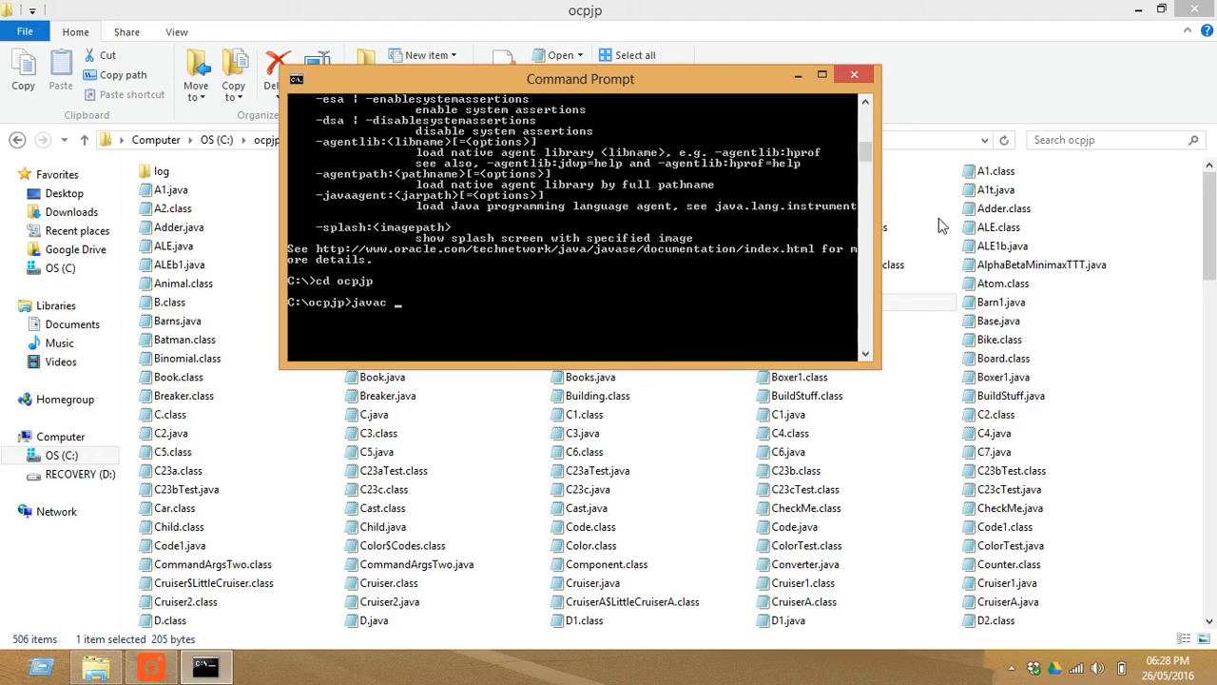
text(Barn.java)
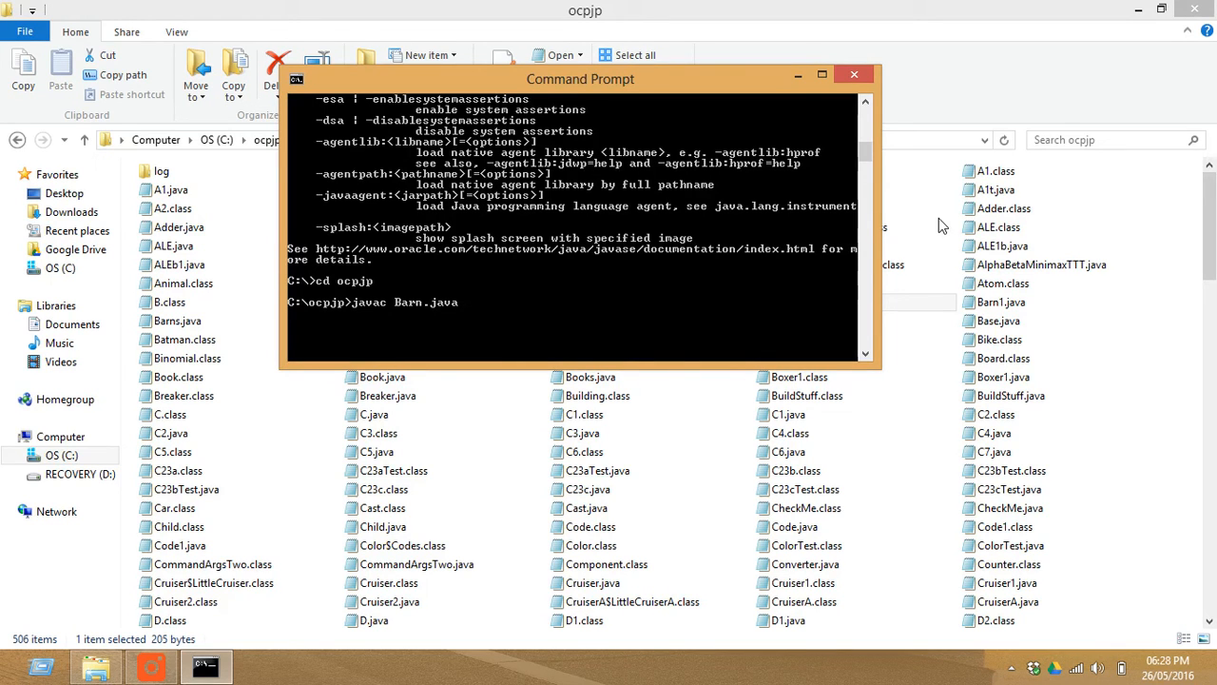
key(Return)
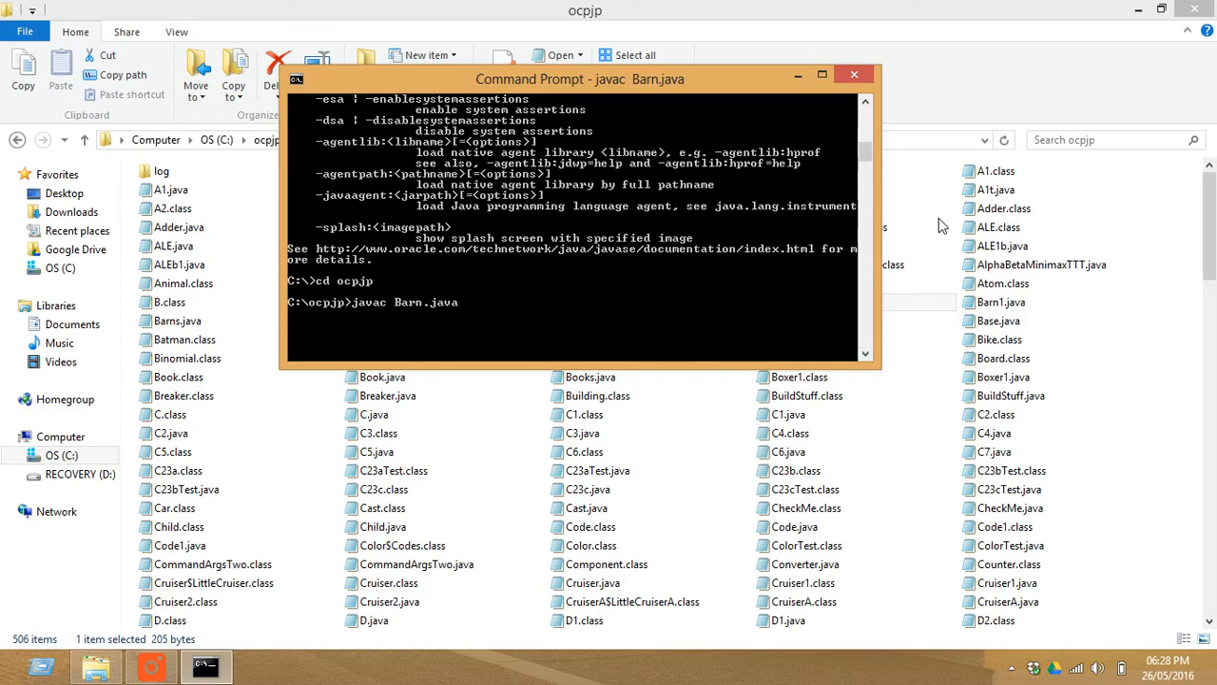
key(Return)
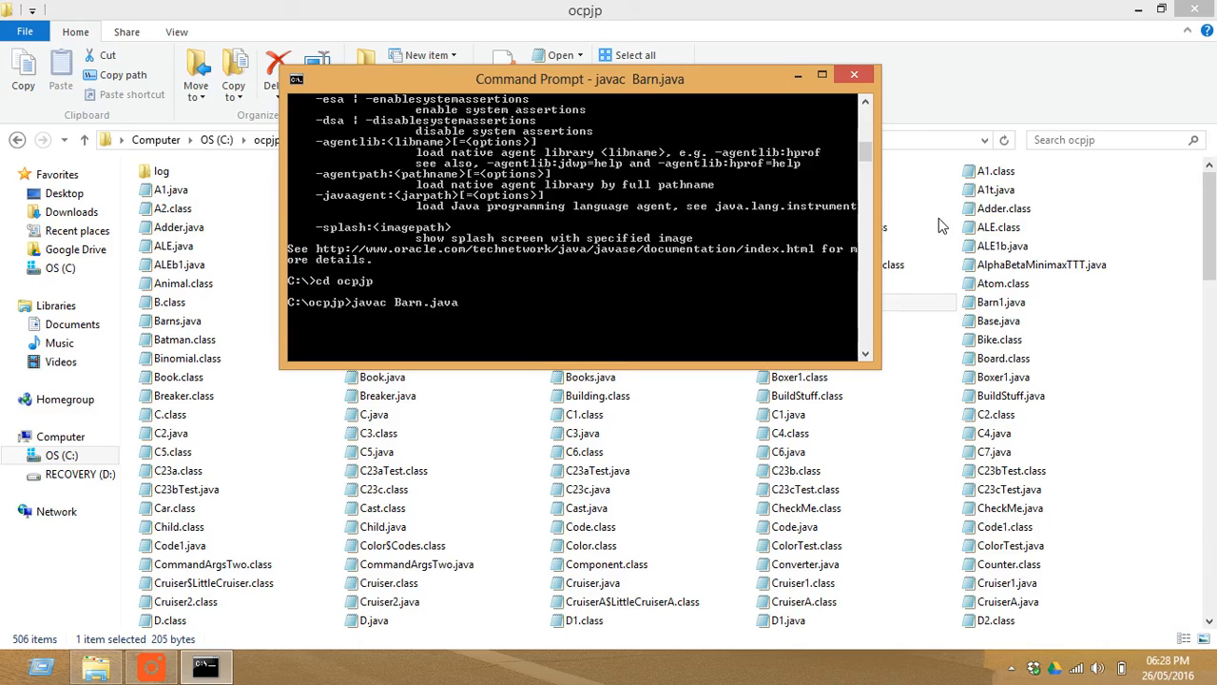
key(Return)
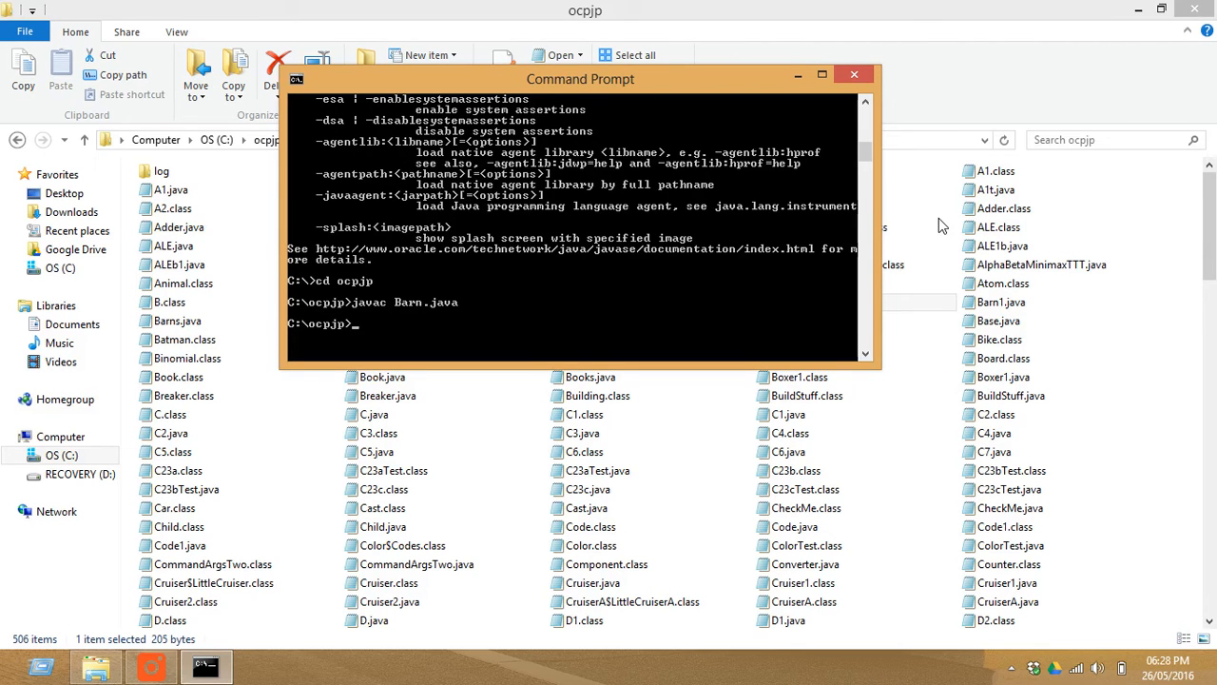
Step: Move the Command Prompt window aside and select Barn.java in the ocpjp folder
drag(580, 80, 616, 118)
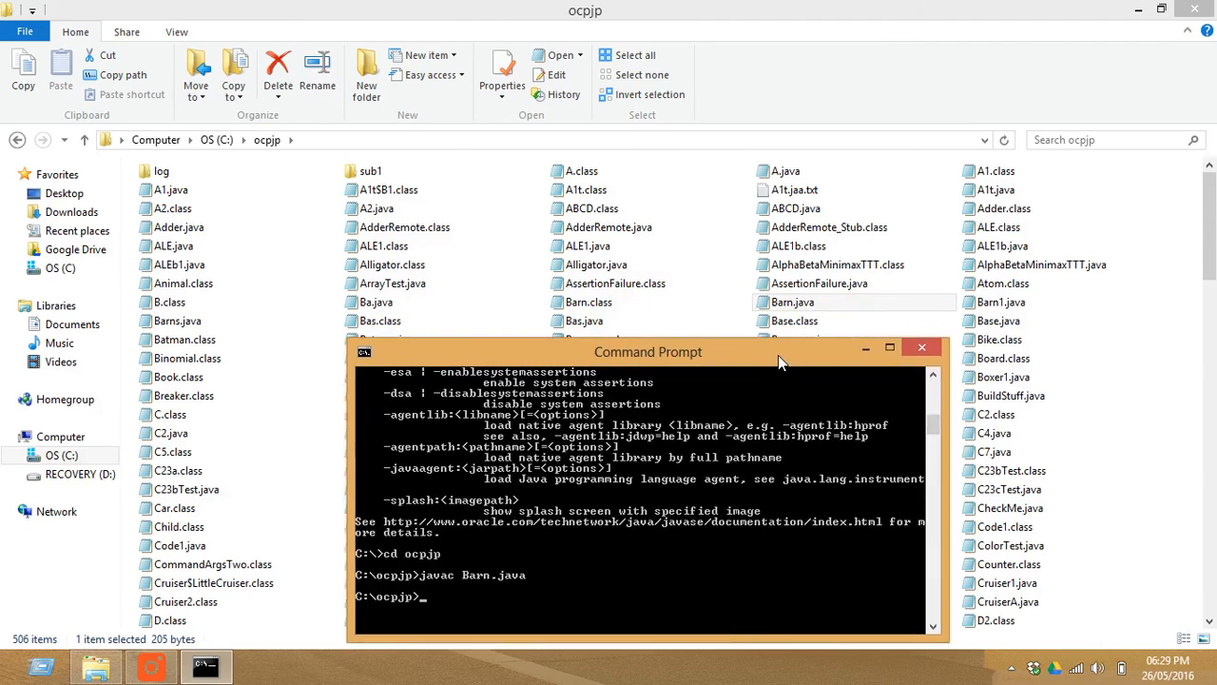
drag(647, 351, 768, 397)
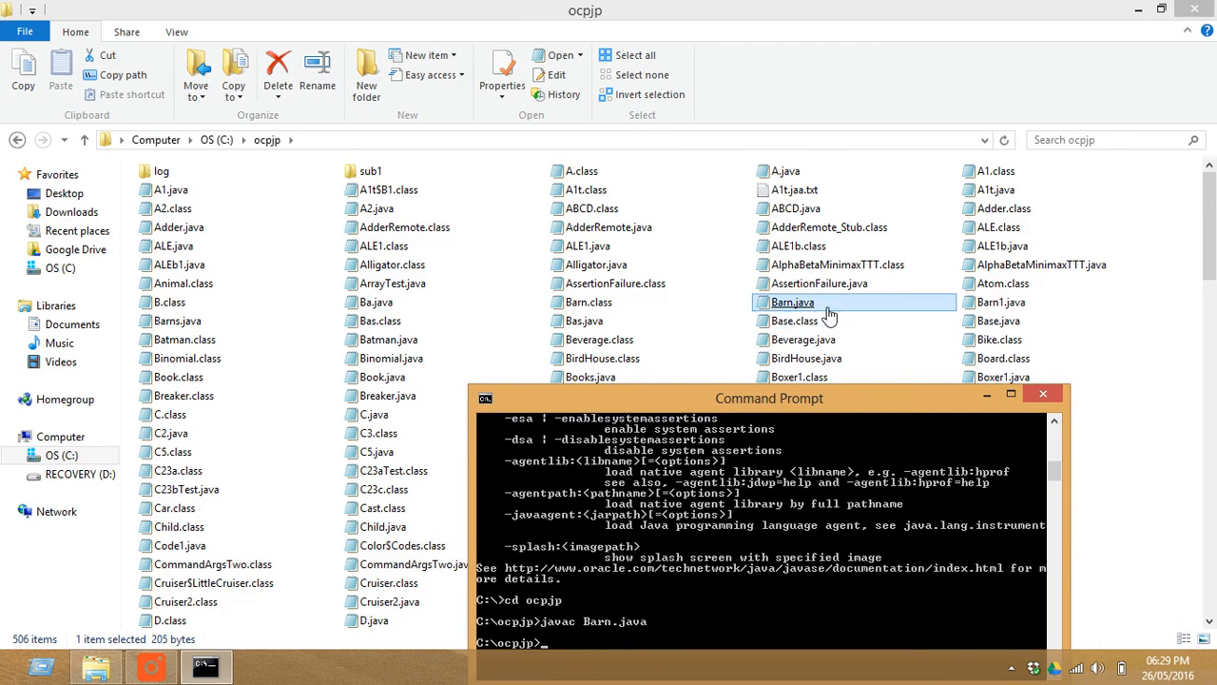
click(183, 338)
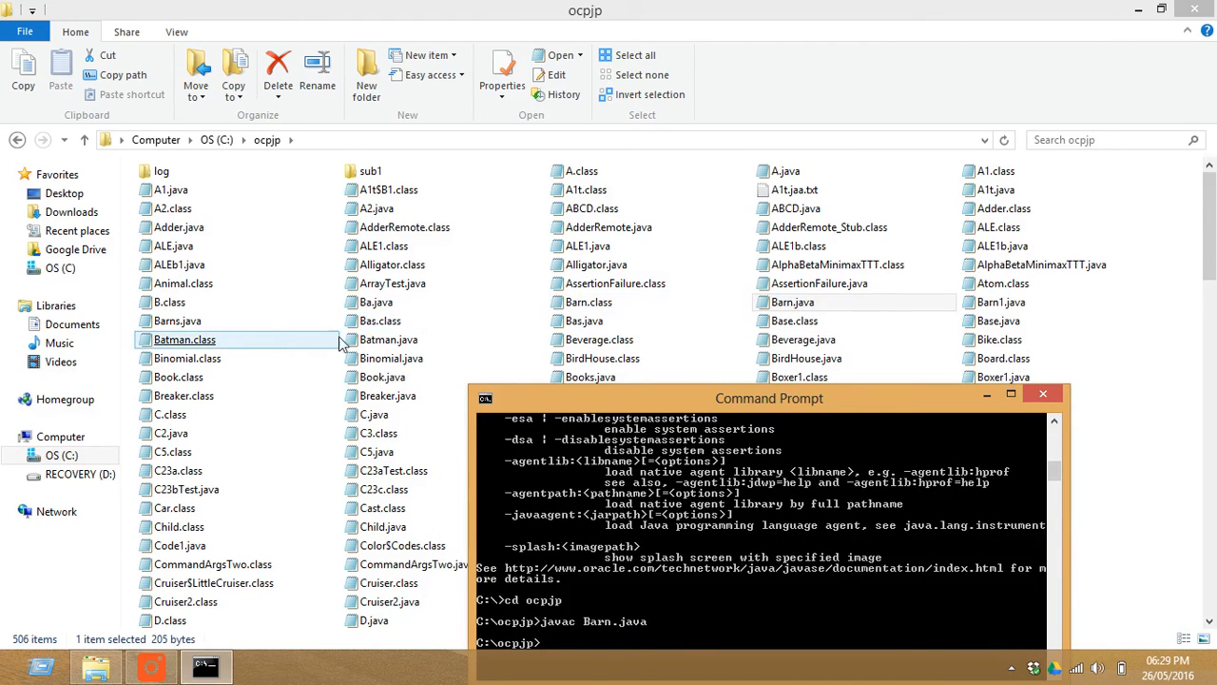
Step: Look over the folder listing showing Barn.class beside Barn.java and bring Command Prompt back to the centre
click(1004, 284)
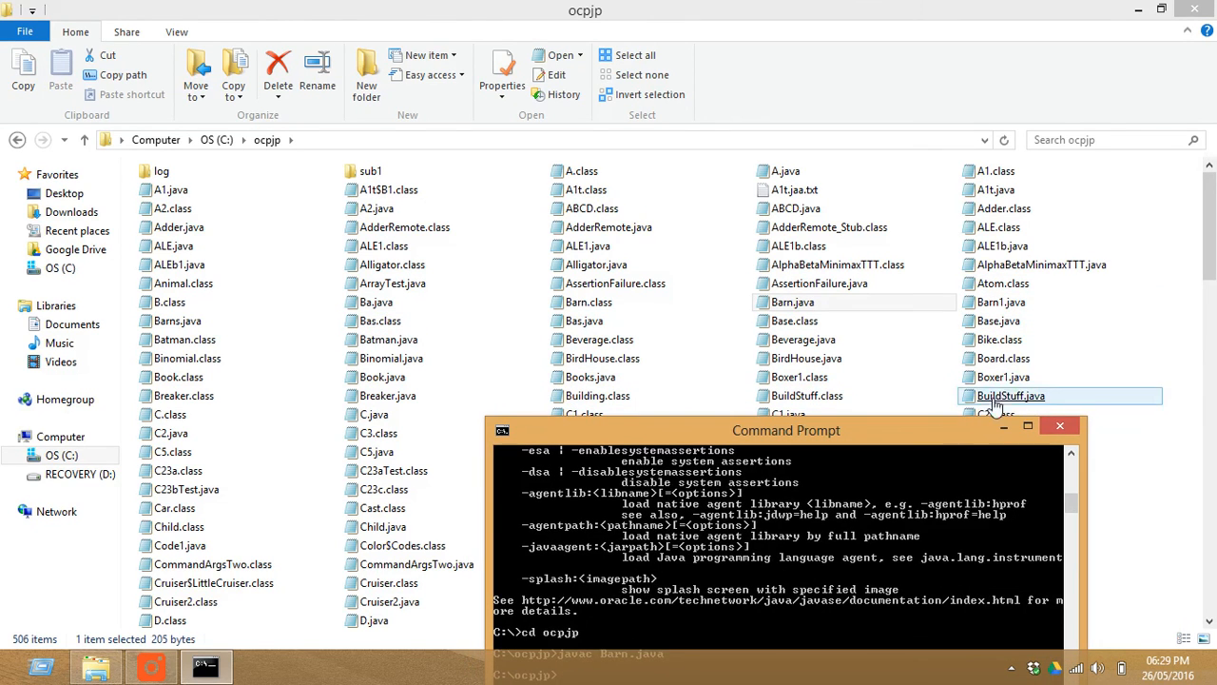
click(586, 320)
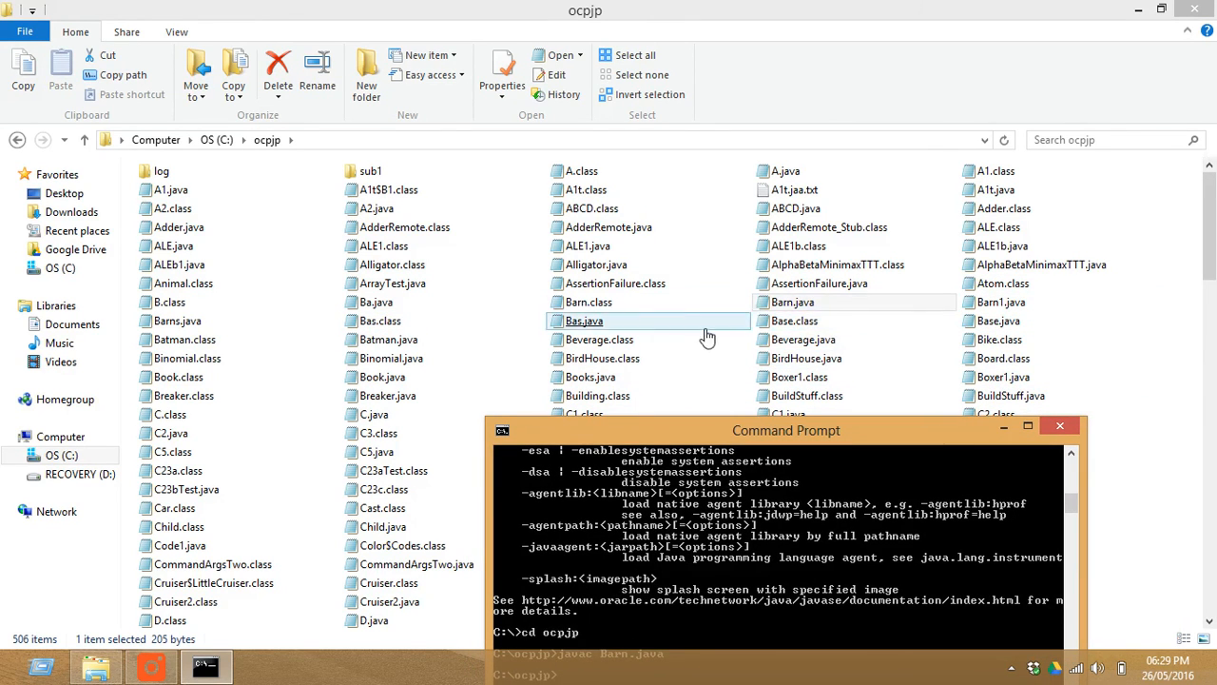
click(586, 300)
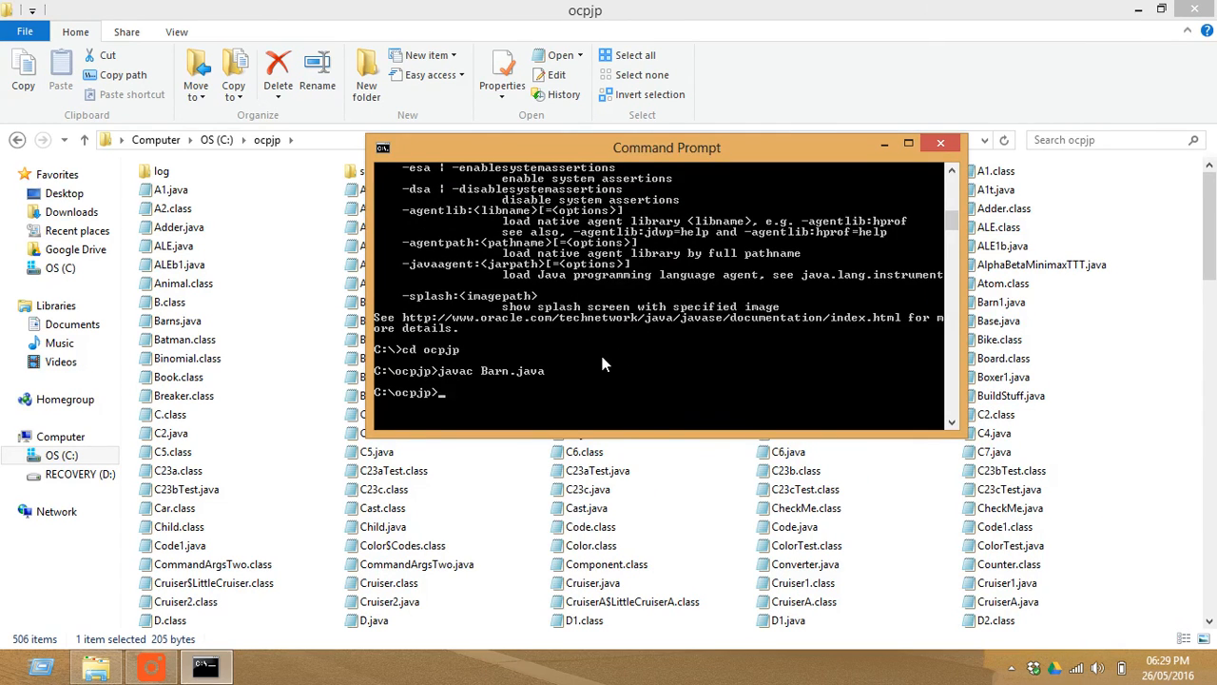
Step: Begin entering 'javac Barn.ja' at the C:\ocpjp prompt and trim the partial extension
text(javac Barn.ja)
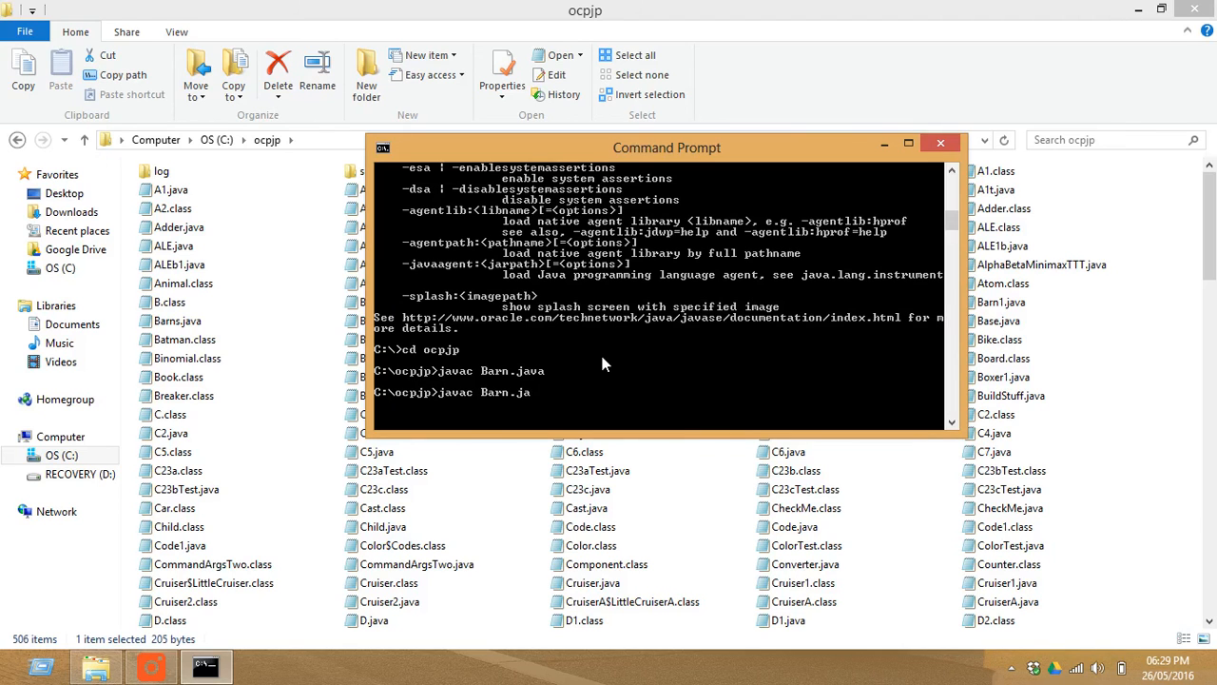
key(Backspace)
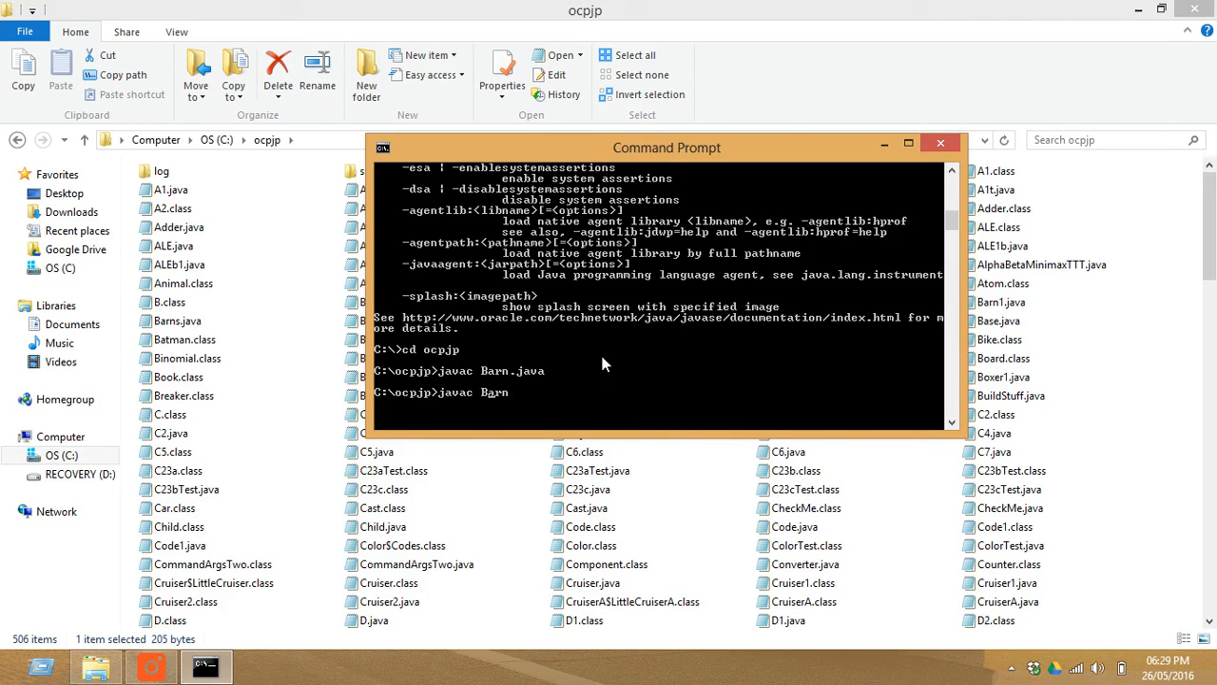